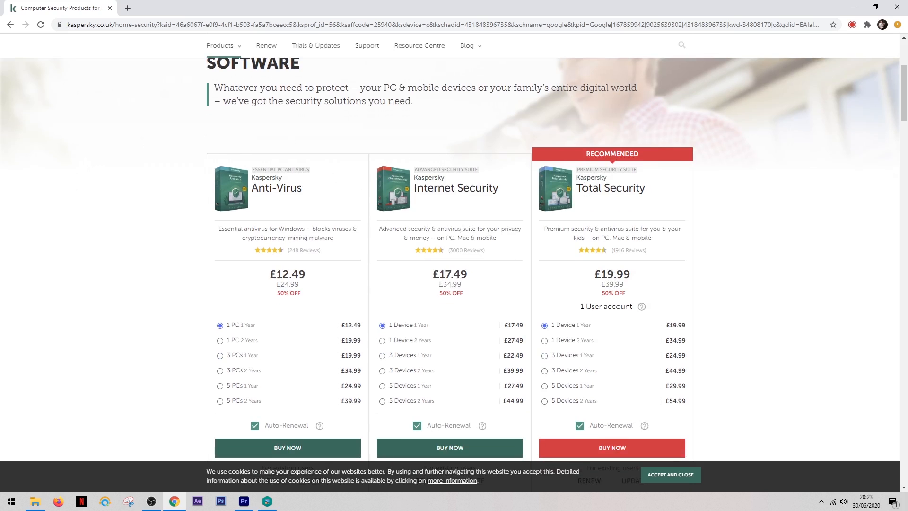
pyautogui.moveTo(541, 187)
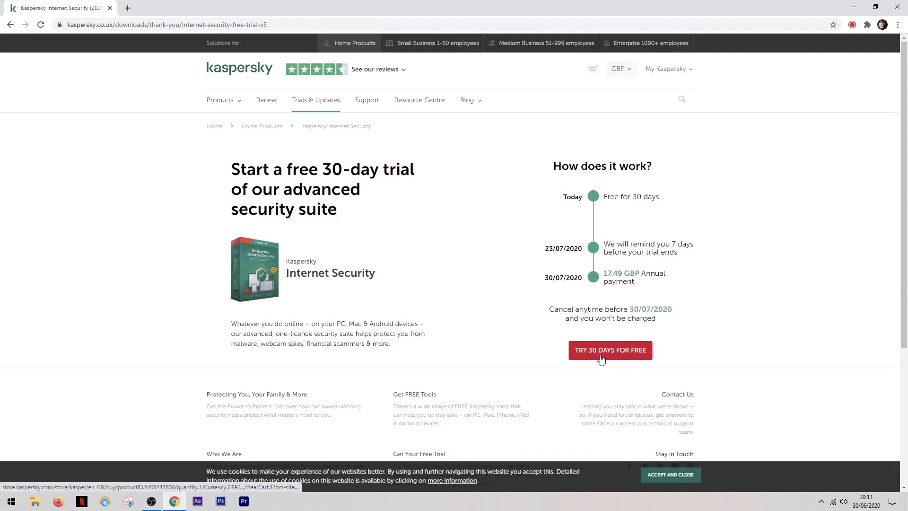
# Request the free 30-day trial of Kaspersky Internet Security from the product page.
pyautogui.click(610, 350)
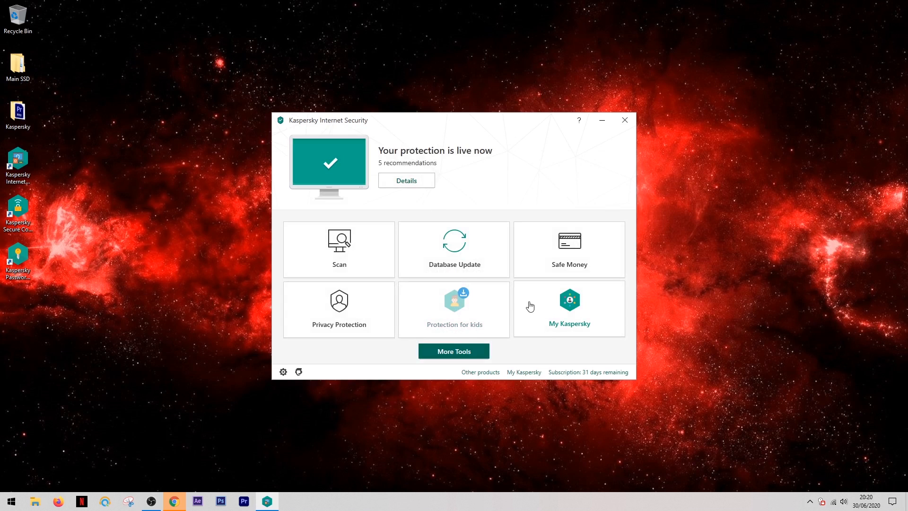
pyautogui.moveTo(553, 169)
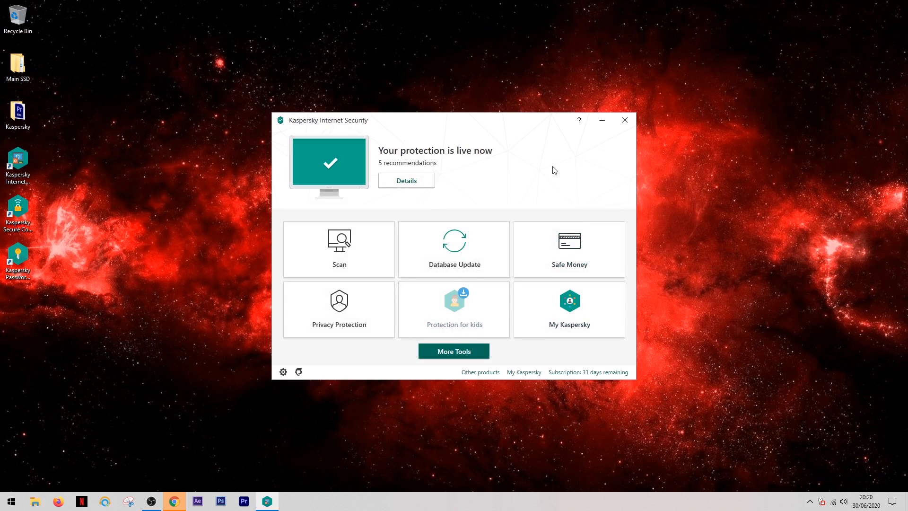
# Launch Task Manager beside the Kaspersky main window and browse the running processes.
pyautogui.click(290, 502)
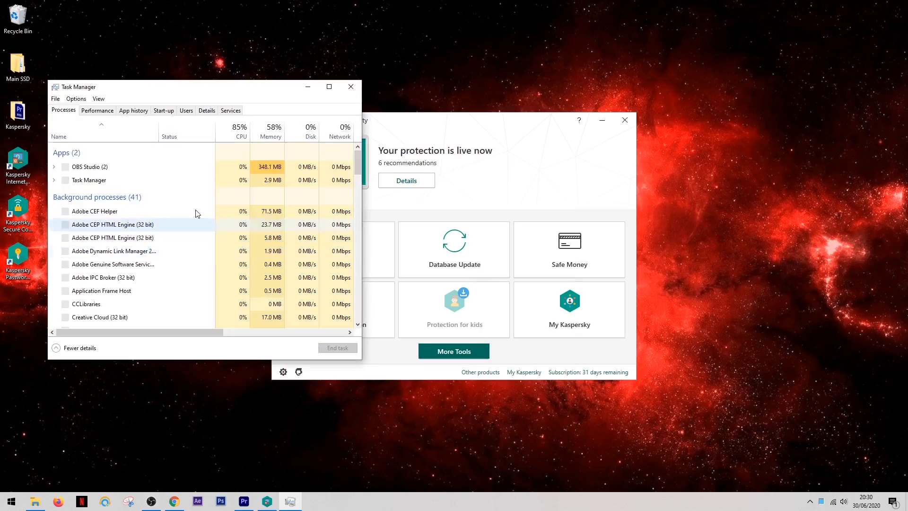
pyautogui.click(96, 109)
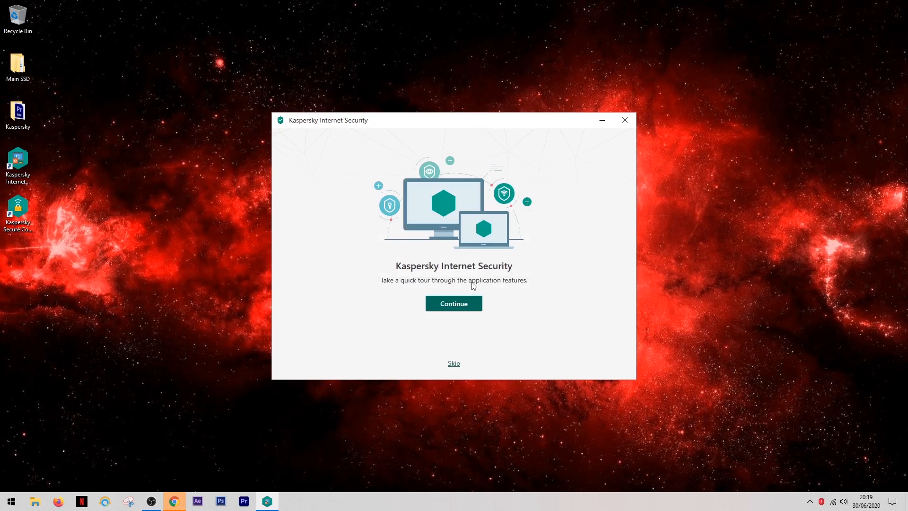
pyautogui.moveTo(472, 295)
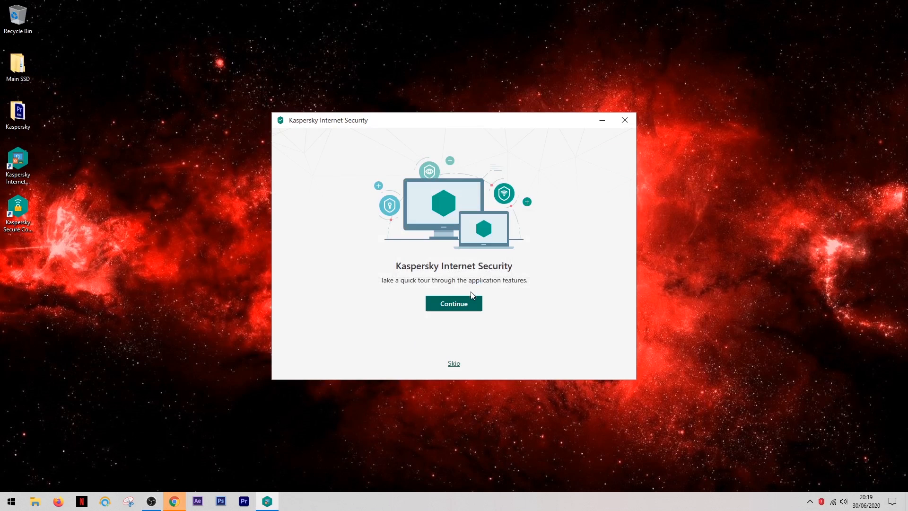
# Begin the quick feature tour from the welcome screen and continue past the Safe Money slide.
pyautogui.click(453, 303)
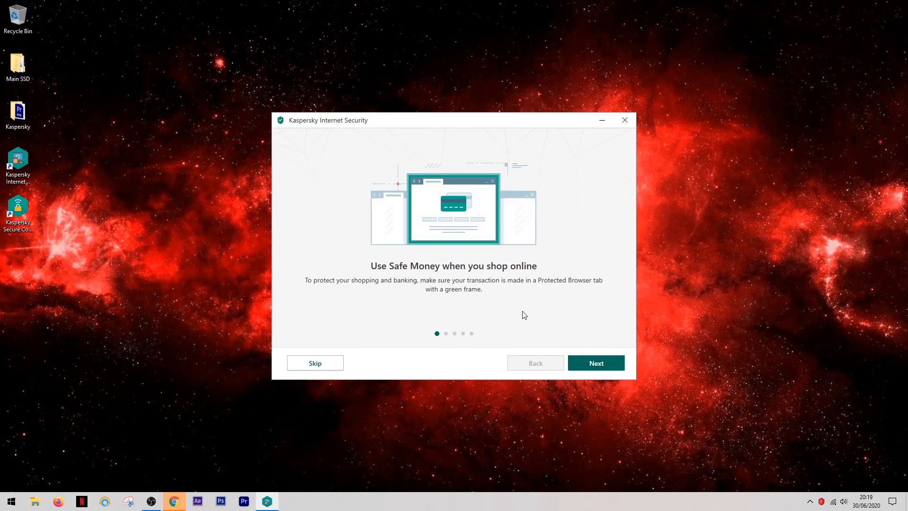
pyautogui.moveTo(601, 322)
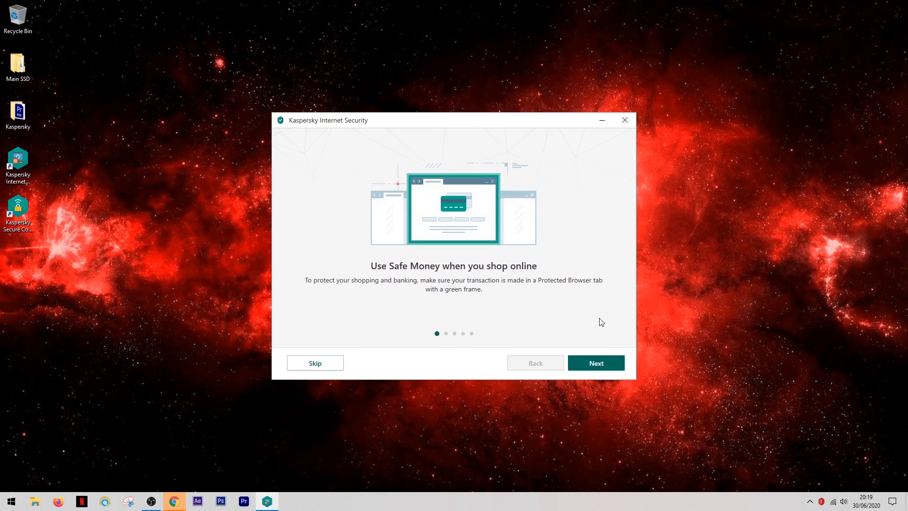
pyautogui.moveTo(591, 327)
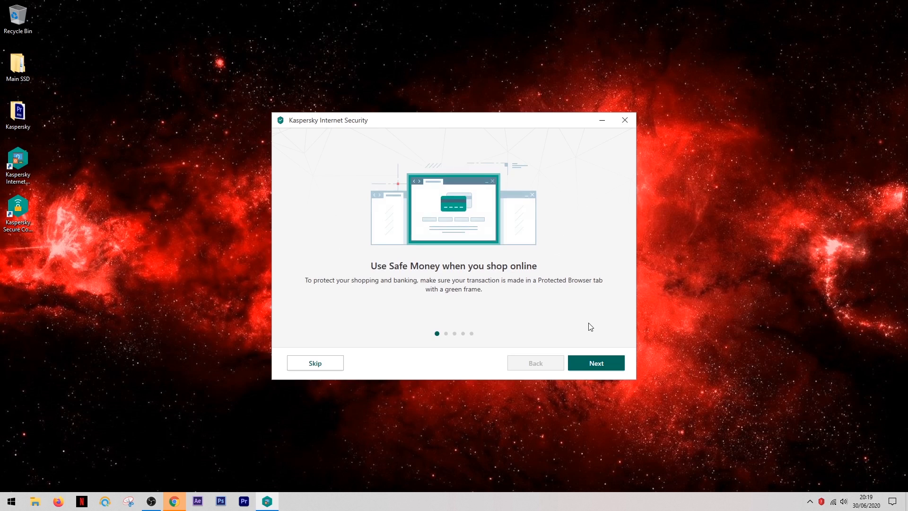
pyautogui.moveTo(596, 363)
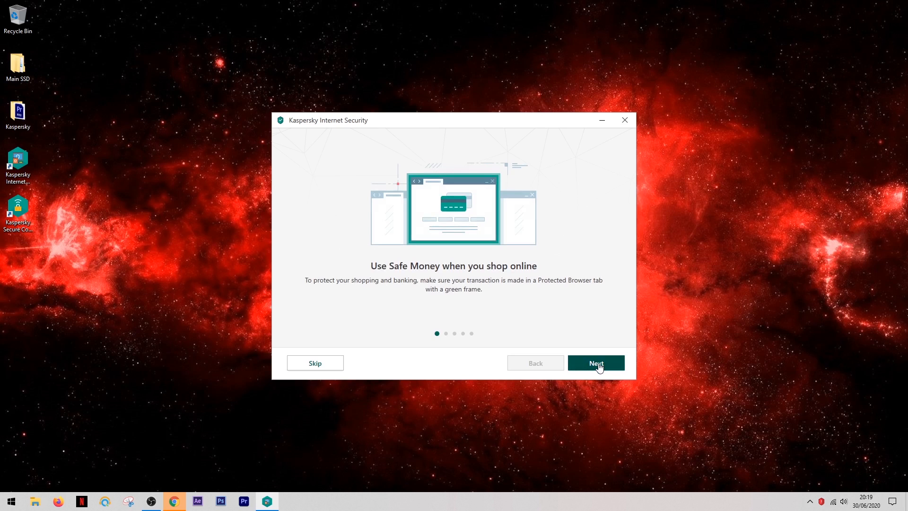
pyautogui.click(595, 363)
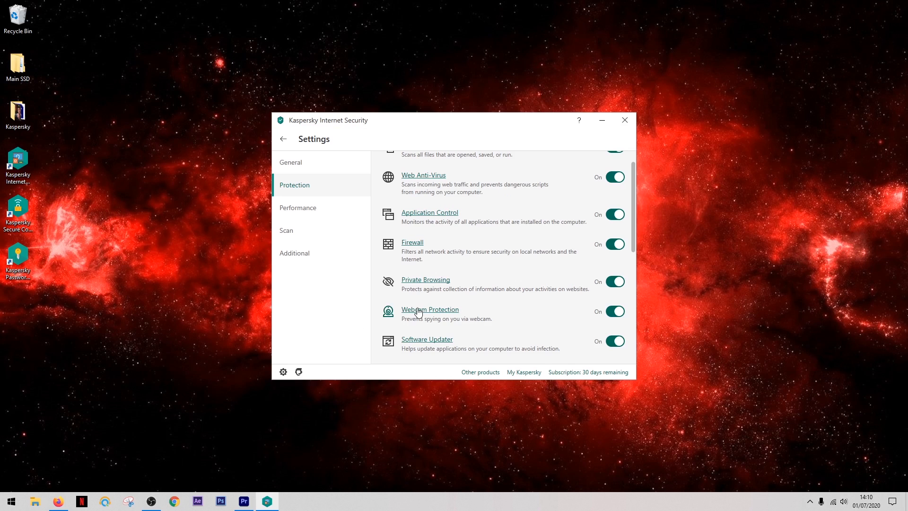
# View the Webcam Protection settings, then the managed applications list under Application Control.
pyautogui.click(429, 309)
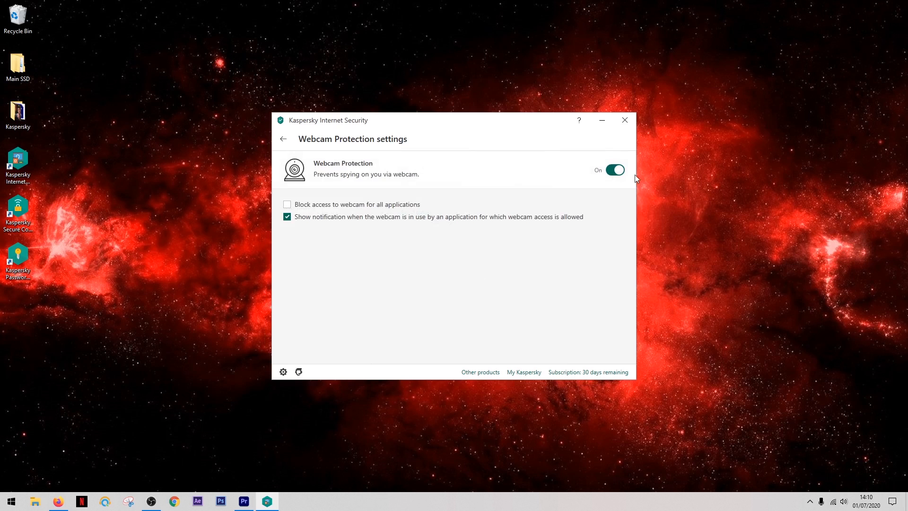
pyautogui.moveTo(456, 209)
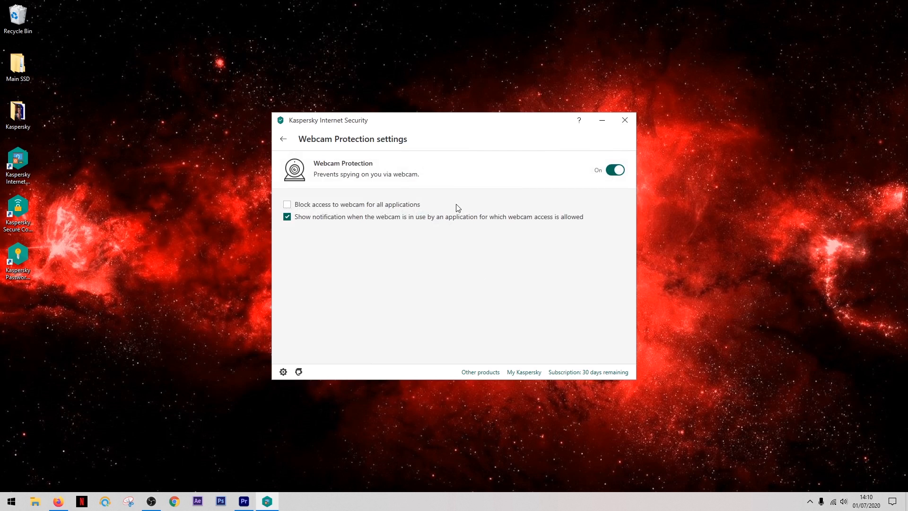
pyautogui.moveTo(285, 151)
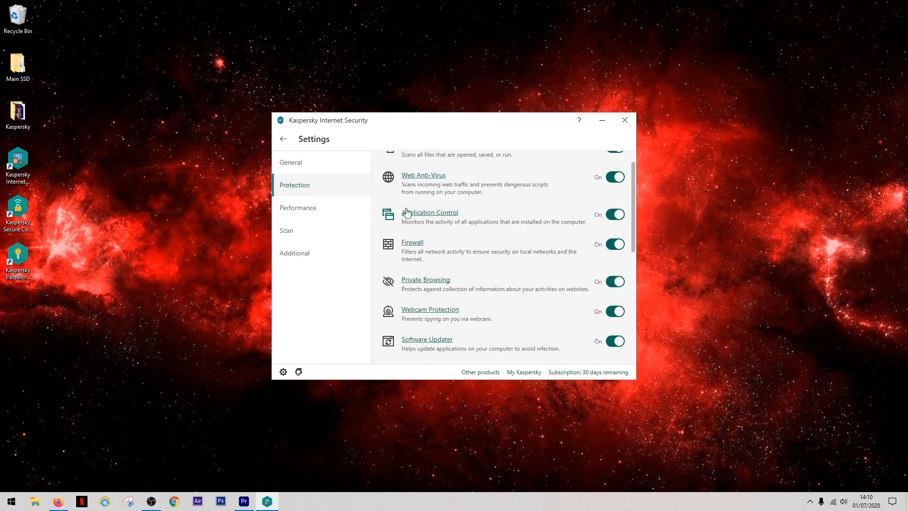
pyautogui.click(430, 212)
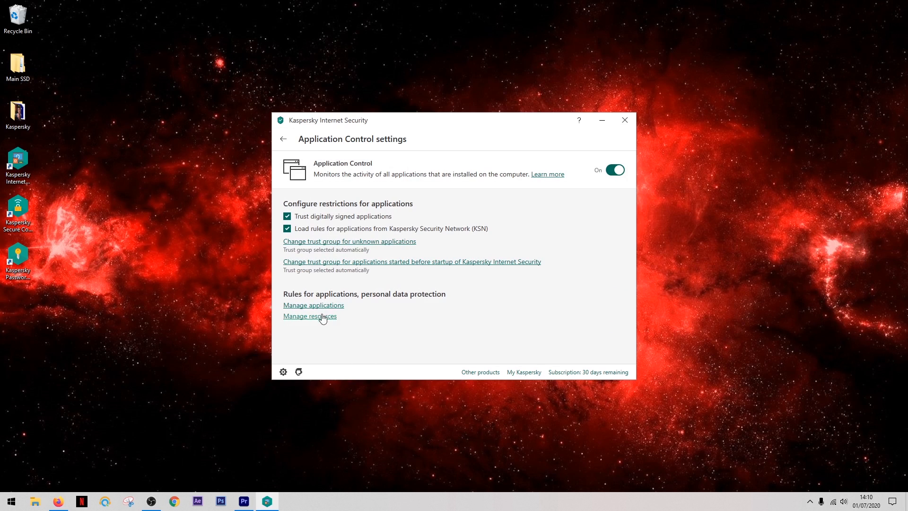
pyautogui.click(313, 306)
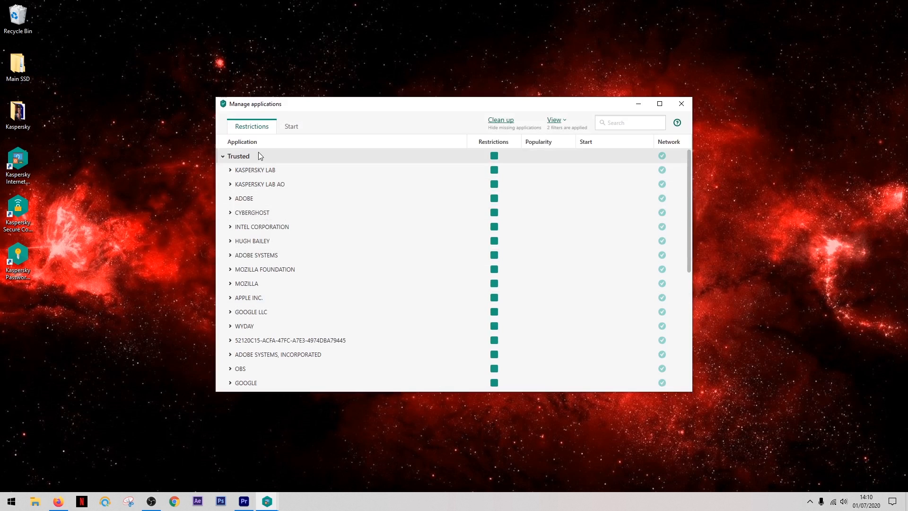
pyautogui.moveTo(283, 198)
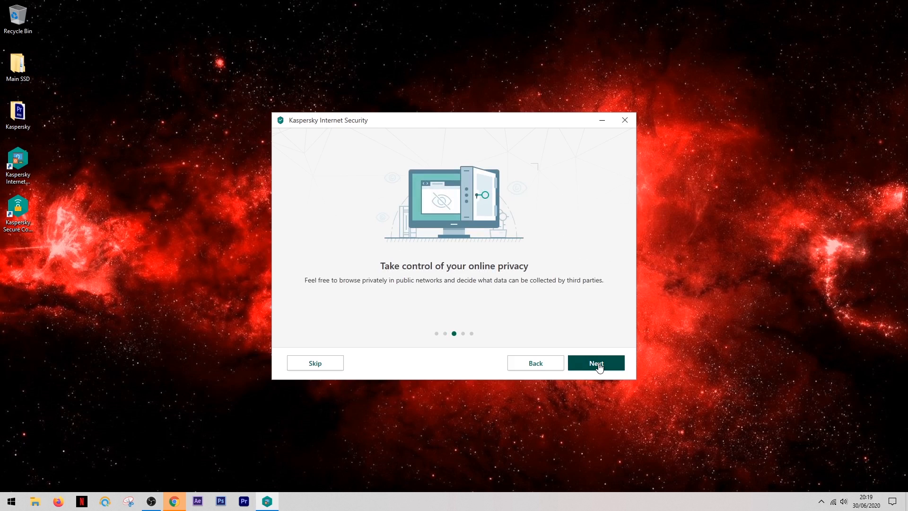
# Continue the tour past the online privacy page.
pyautogui.click(595, 363)
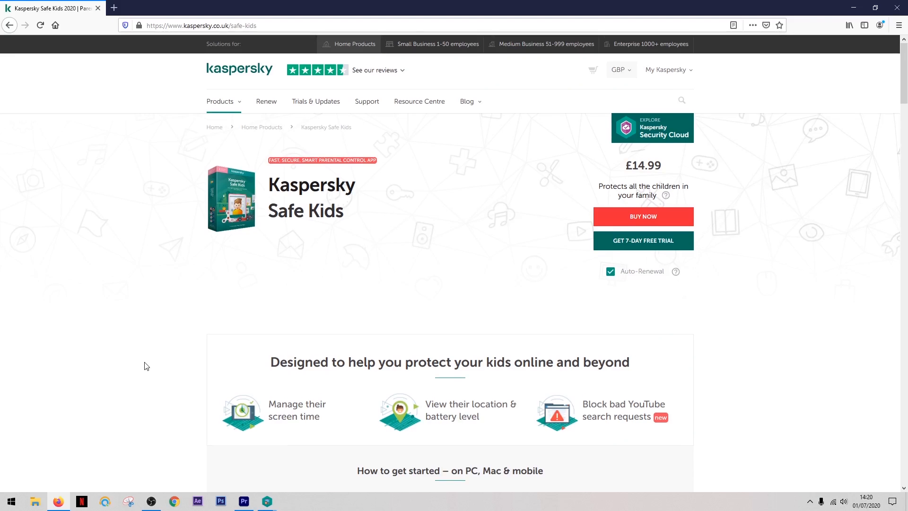
# Scroll through the Kaspersky Safe Kids page to its 'How it keeps your kids safe online' section.
pyautogui.scroll(-3)
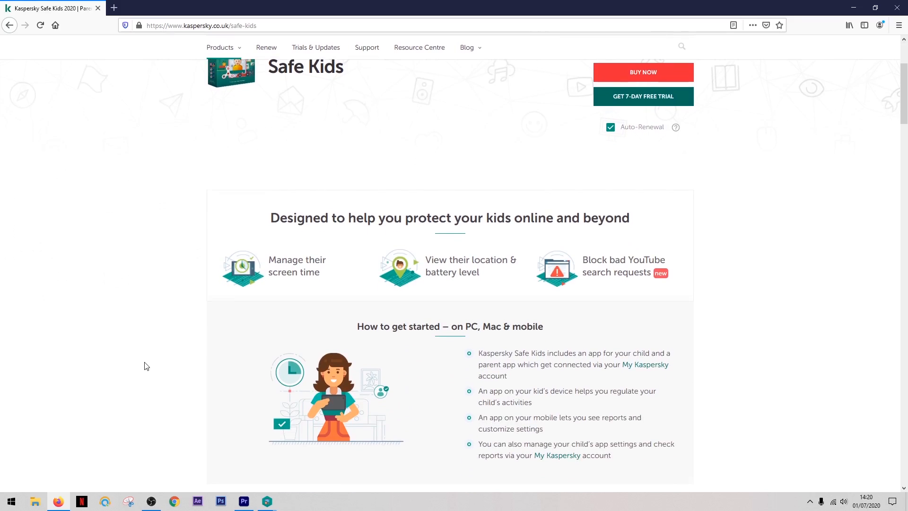
pyautogui.scroll(-3)
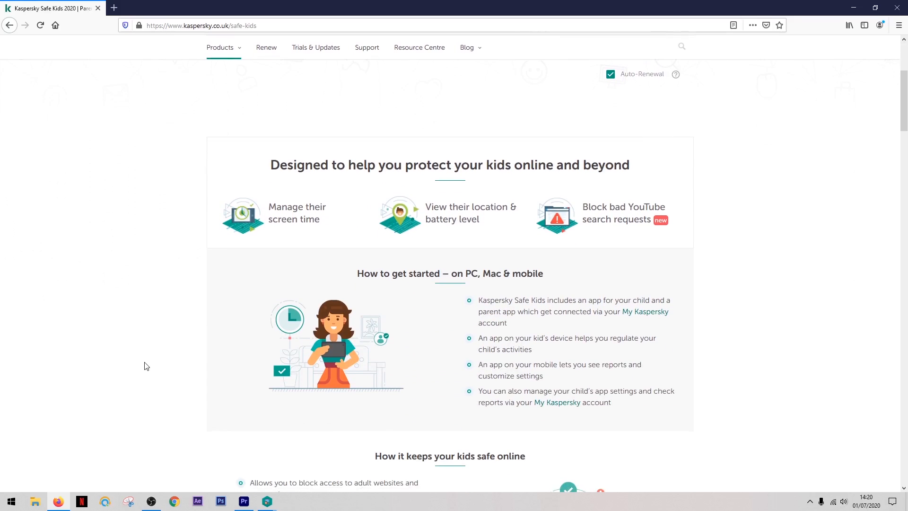
pyautogui.scroll(-3)
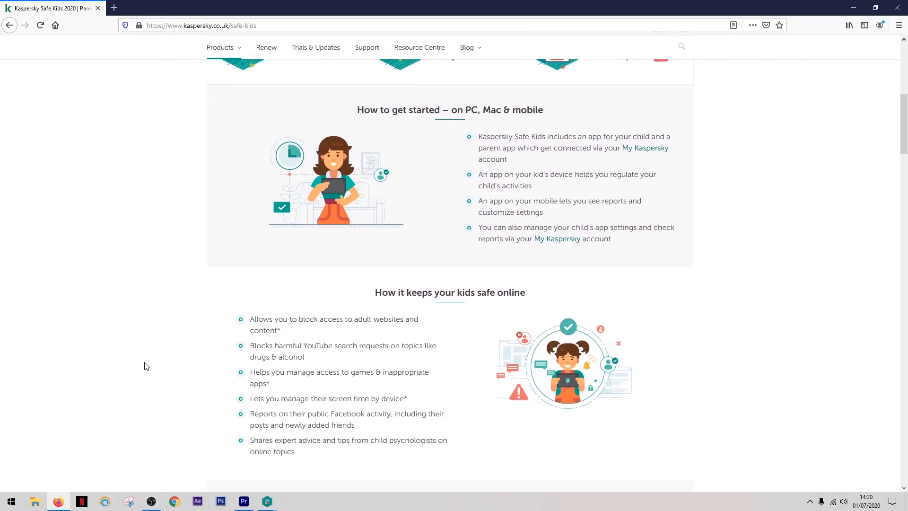
pyautogui.scroll(-3)
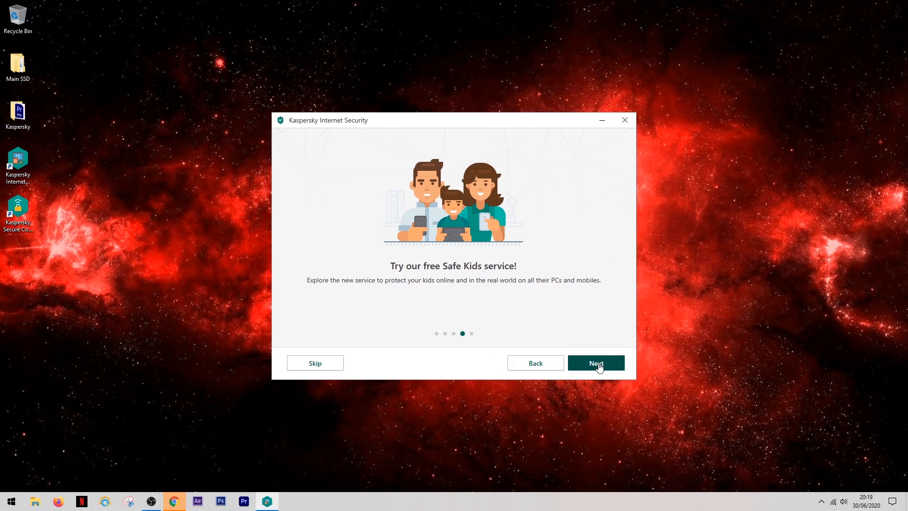
# Finish the feature tour past the Safe Kids slide, returning to the main protection window.
pyautogui.click(595, 363)
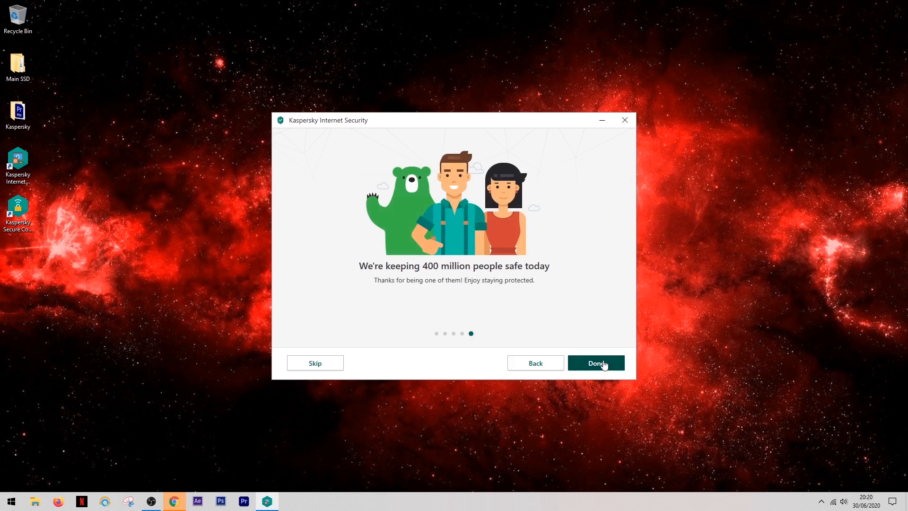
pyautogui.click(595, 364)
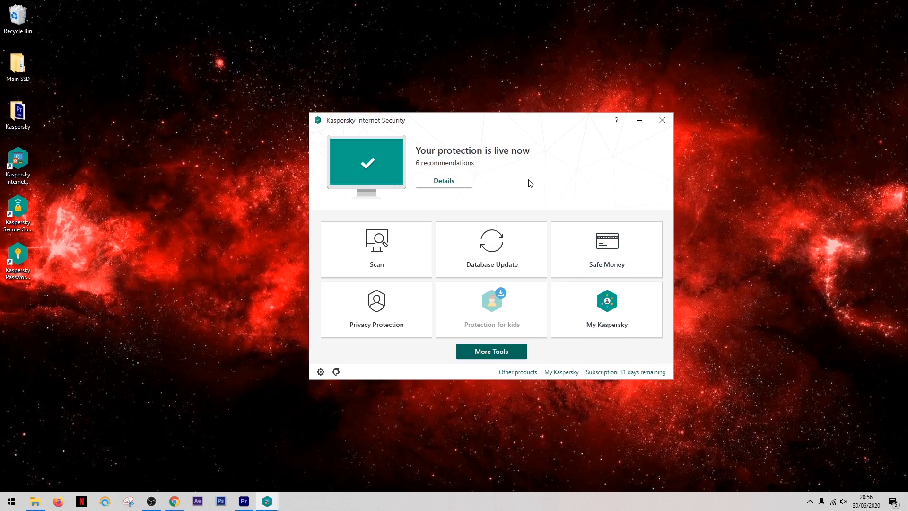
# Browse the Notification Center recommendations, then return to the main protection overview.
pyautogui.click(443, 180)
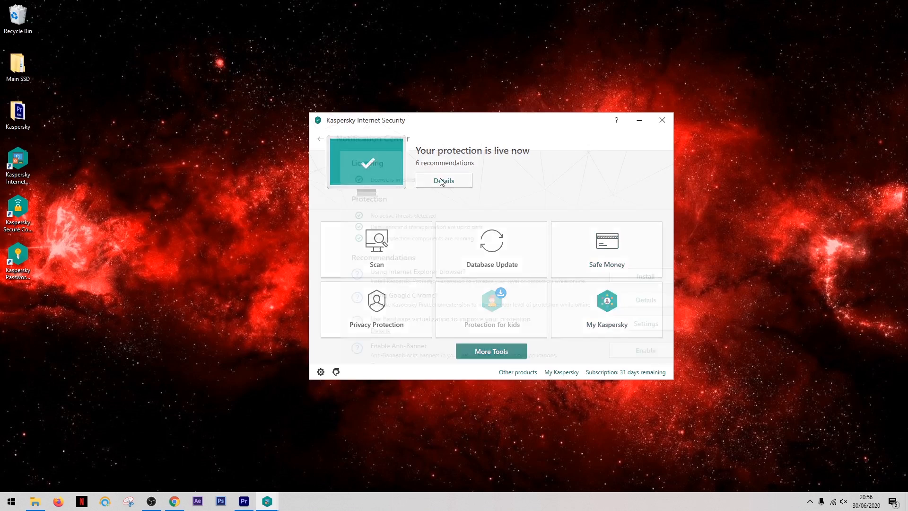
pyautogui.click(443, 179)
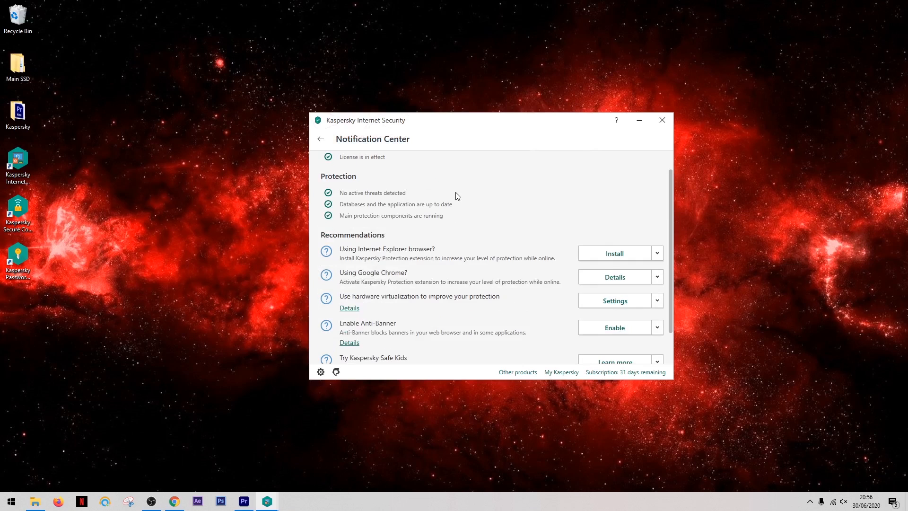
pyautogui.scroll(-3)
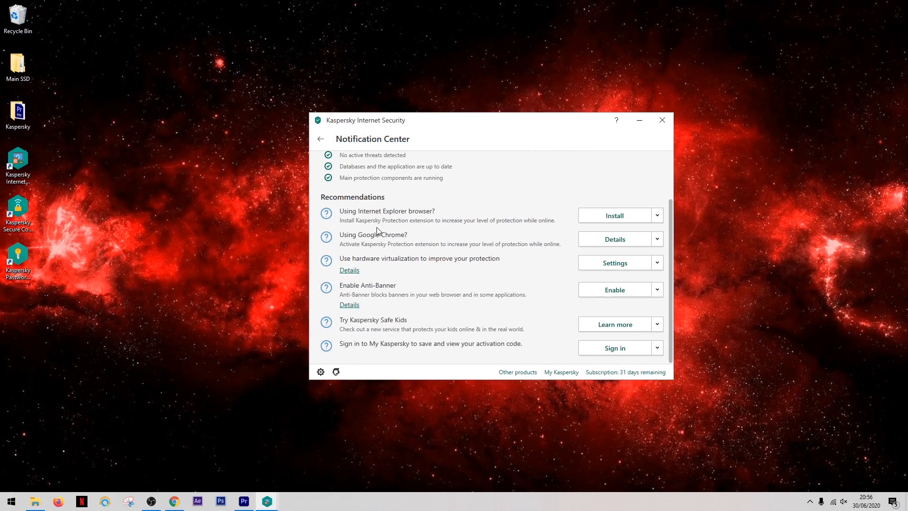
pyautogui.moveTo(460, 235)
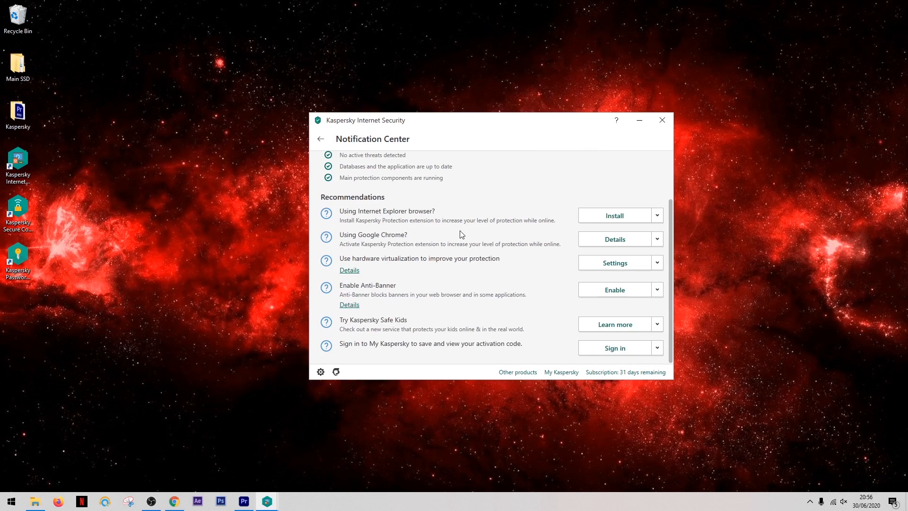
pyautogui.moveTo(438, 281)
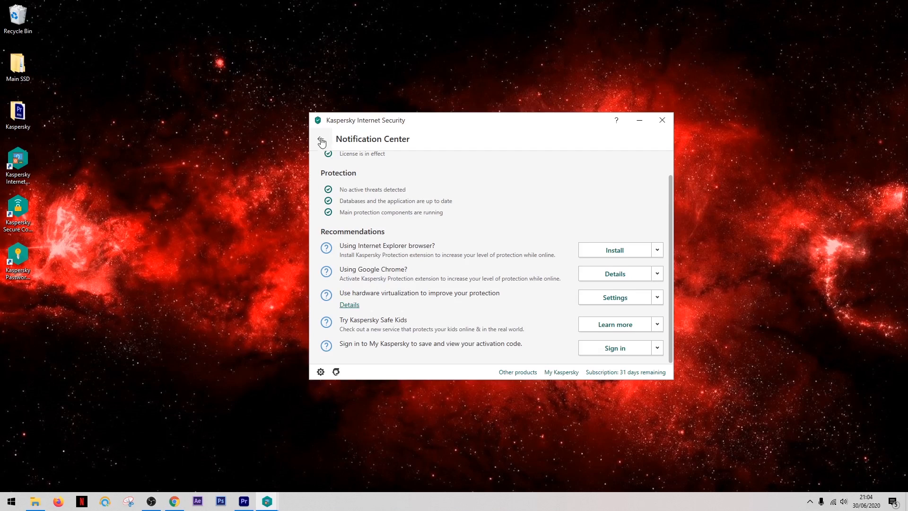
pyautogui.click(321, 141)
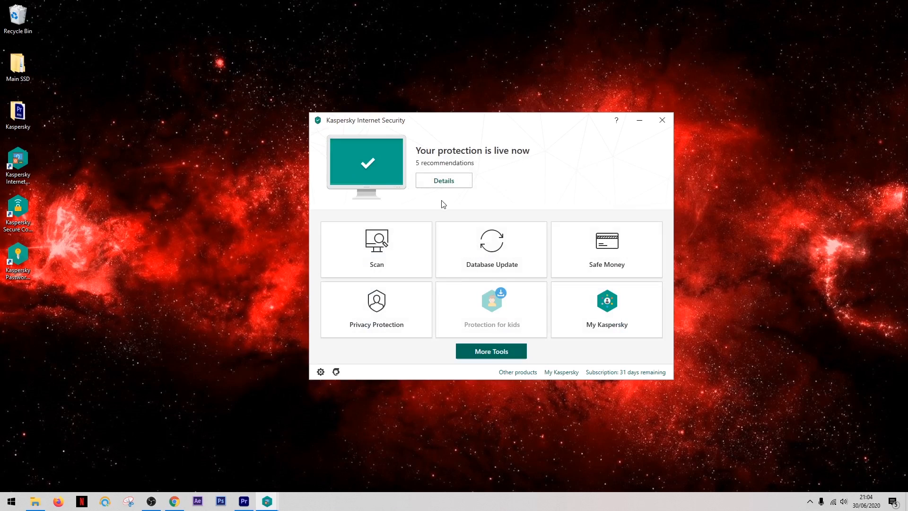
pyautogui.moveTo(483, 213)
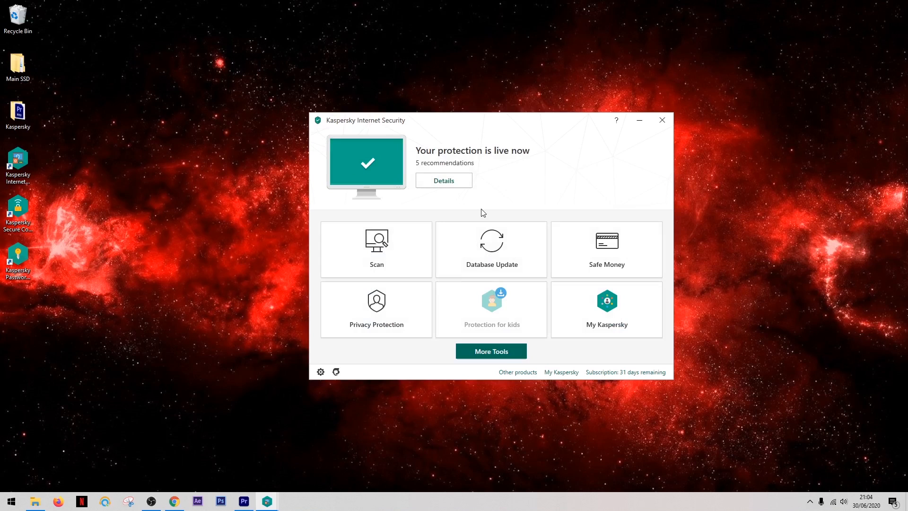
pyautogui.moveTo(496, 203)
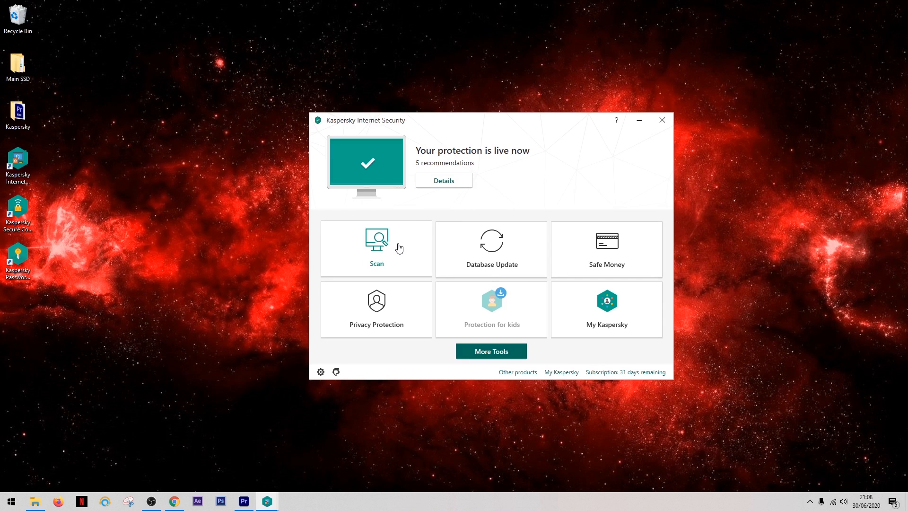
# Start a Full Scan of the computer from the Scan tile.
pyautogui.click(376, 249)
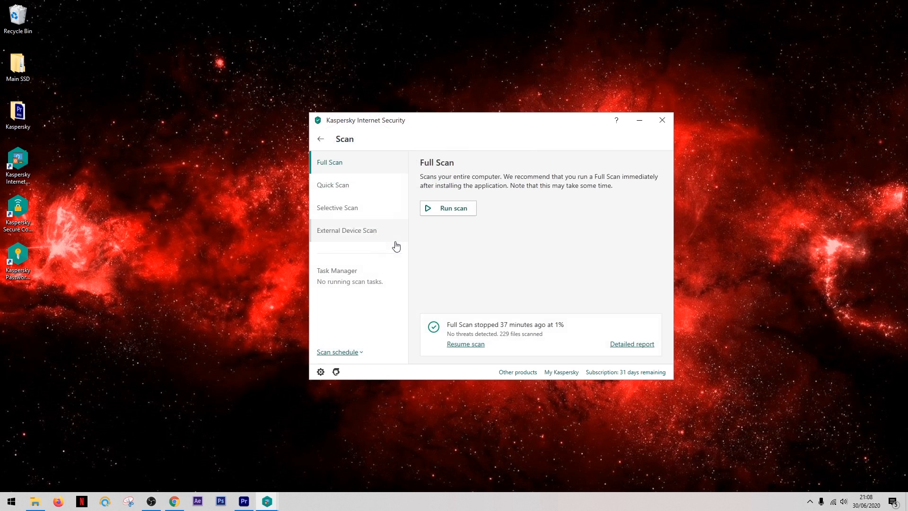
pyautogui.moveTo(414, 240)
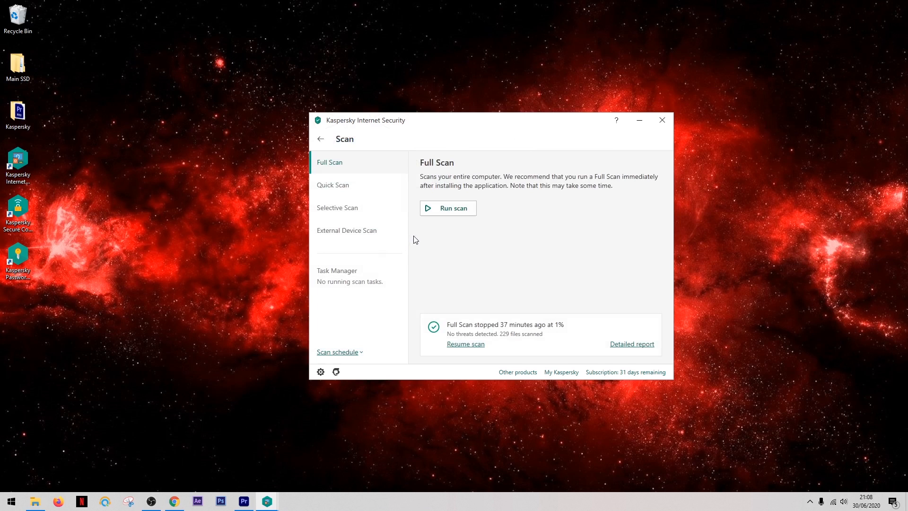
pyautogui.moveTo(407, 229)
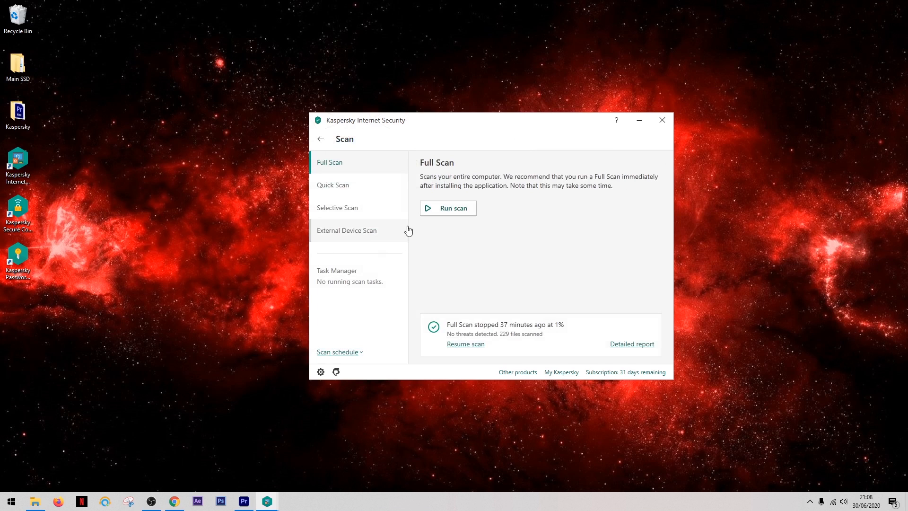
pyautogui.moveTo(446, 211)
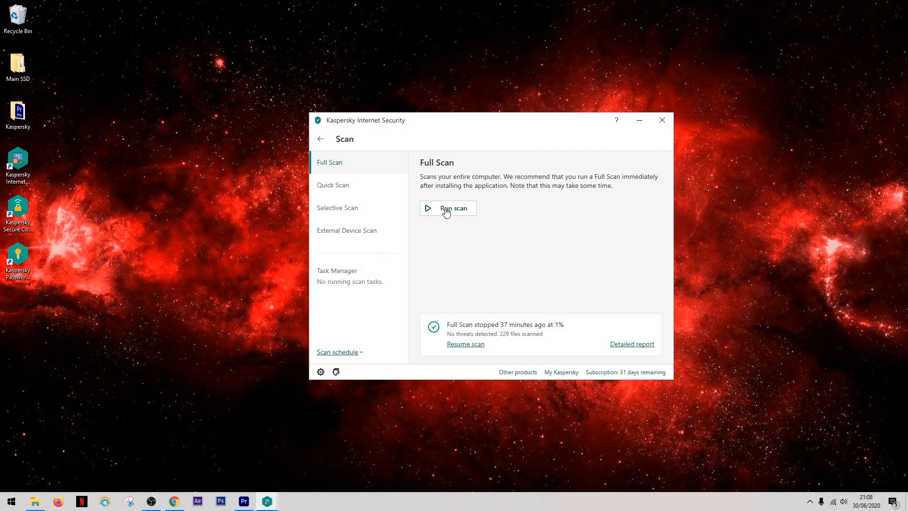
pyautogui.click(453, 208)
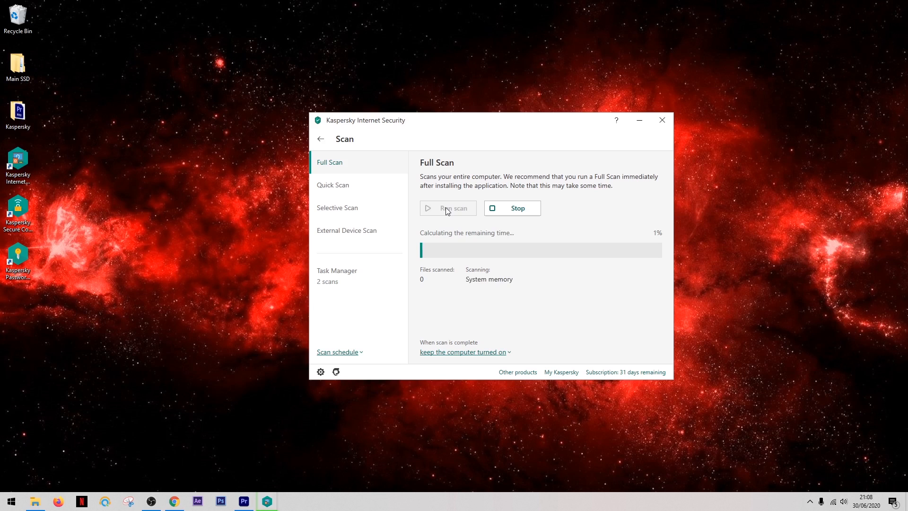
pyautogui.moveTo(455, 220)
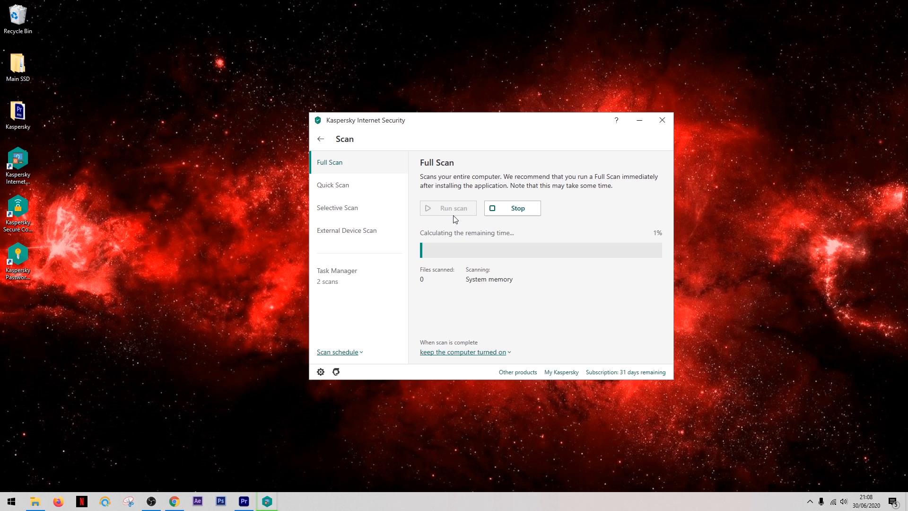
pyautogui.moveTo(511, 234)
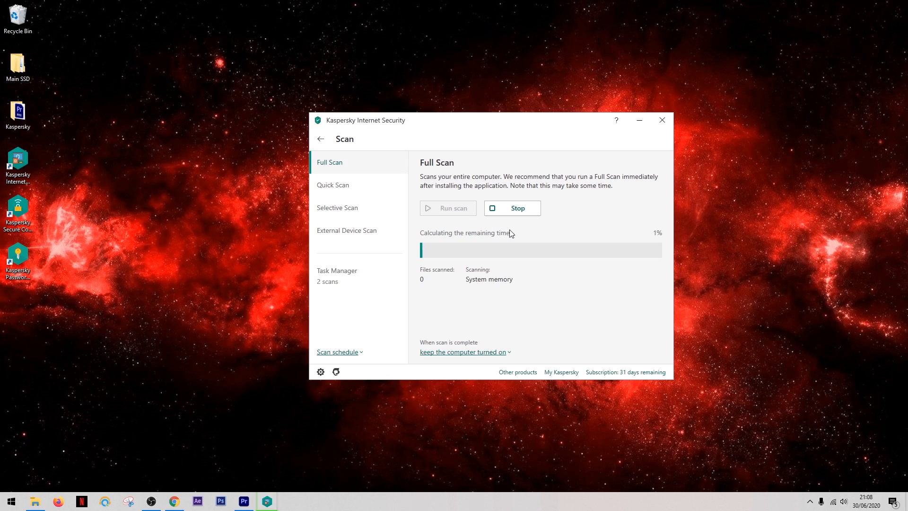
pyautogui.moveTo(520, 234)
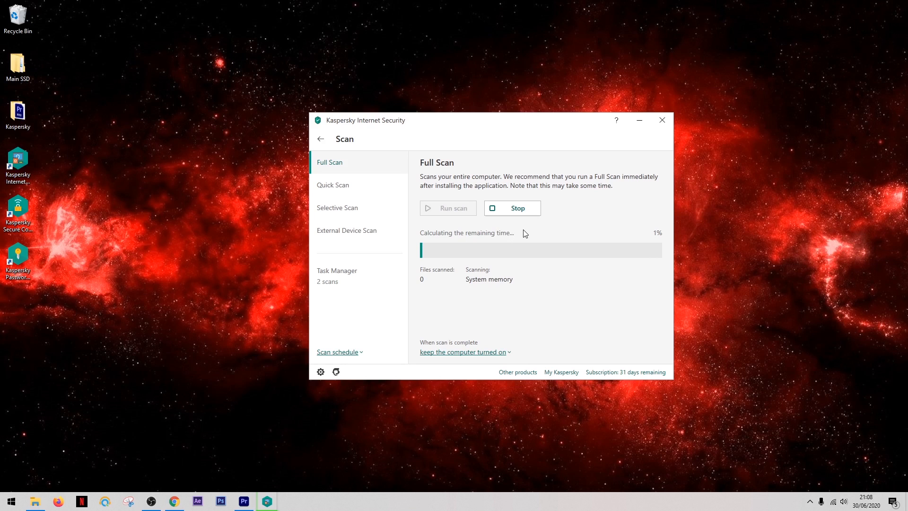
pyautogui.click(511, 207)
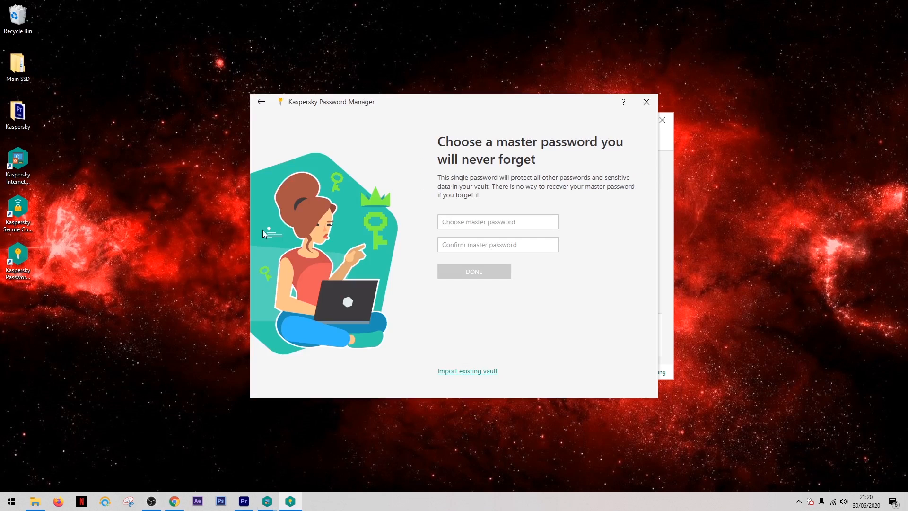
pyautogui.moveTo(547, 208)
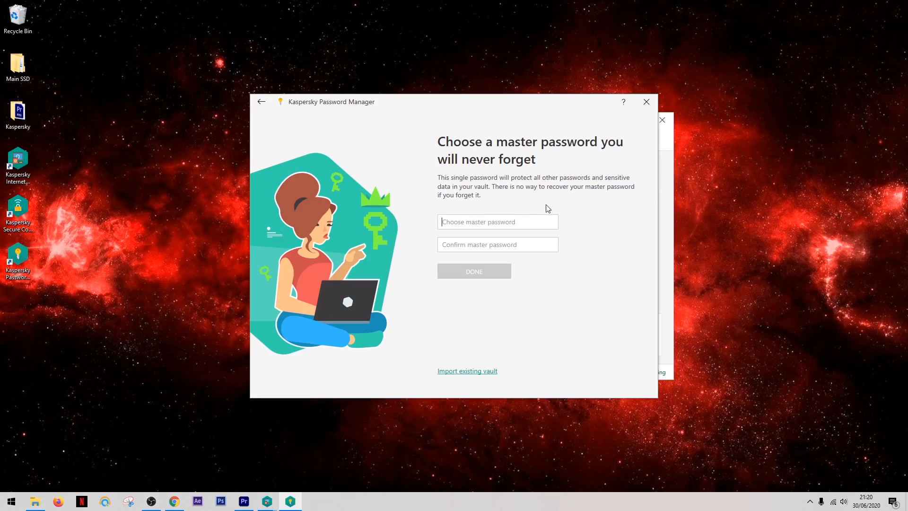
pyautogui.moveTo(559, 213)
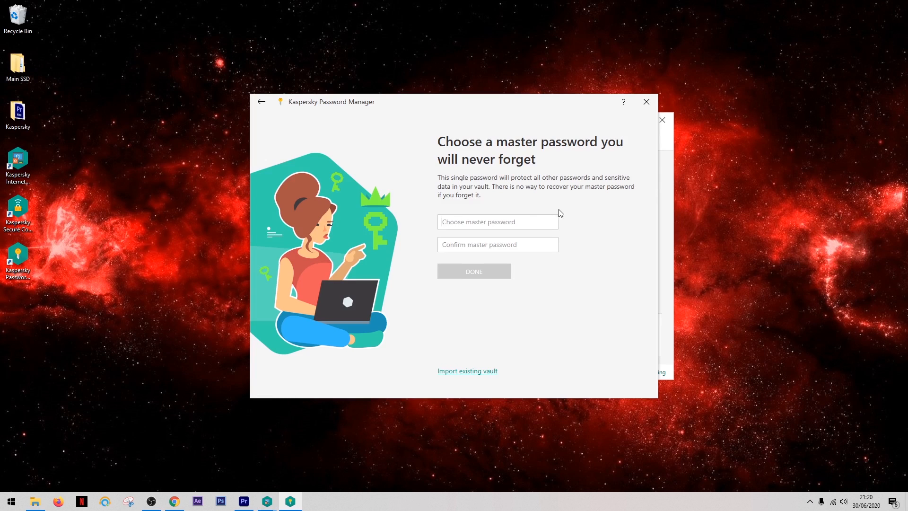
pyautogui.moveTo(586, 220)
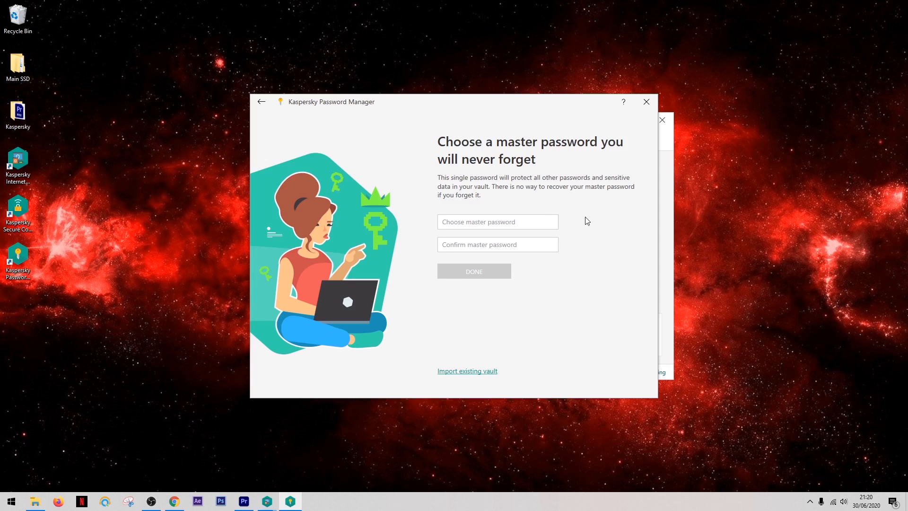
pyautogui.moveTo(637, 118)
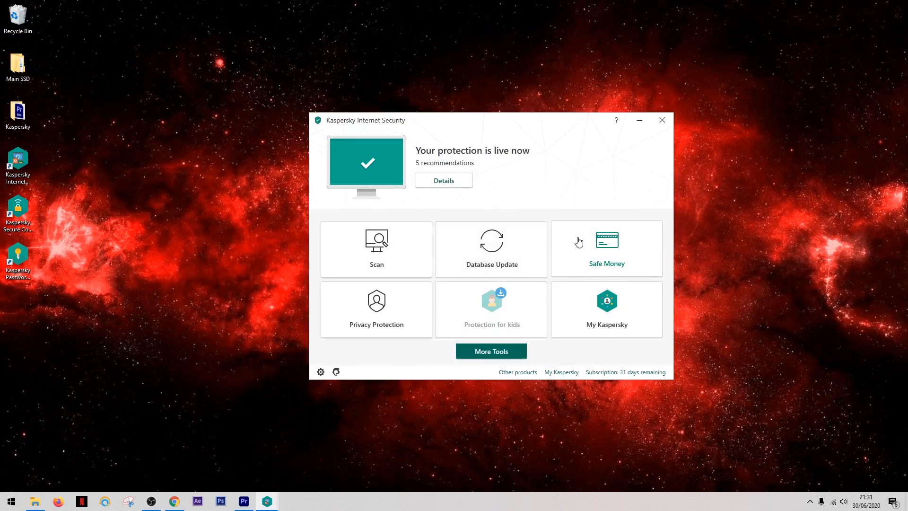
# Step through the Safe Money 'How it works' slides past 'At your service' and 'Green means protected'.
pyautogui.click(605, 247)
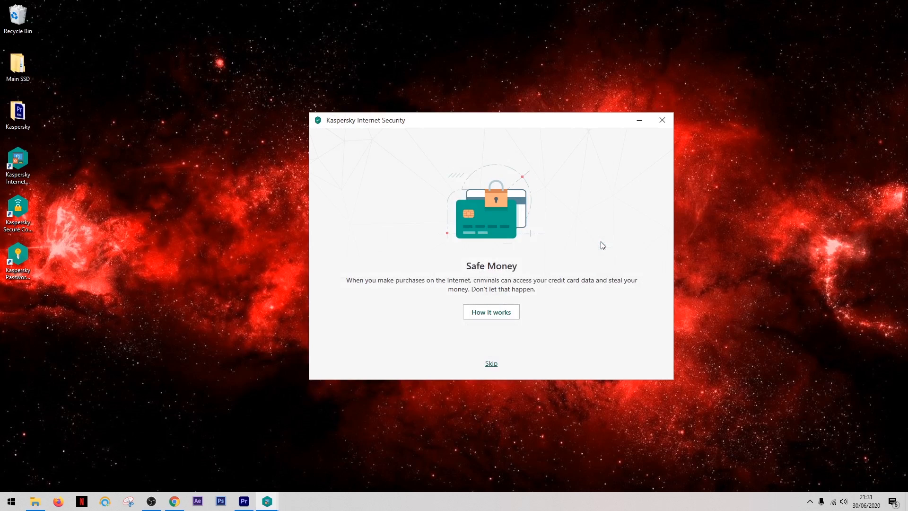
pyautogui.moveTo(491, 311)
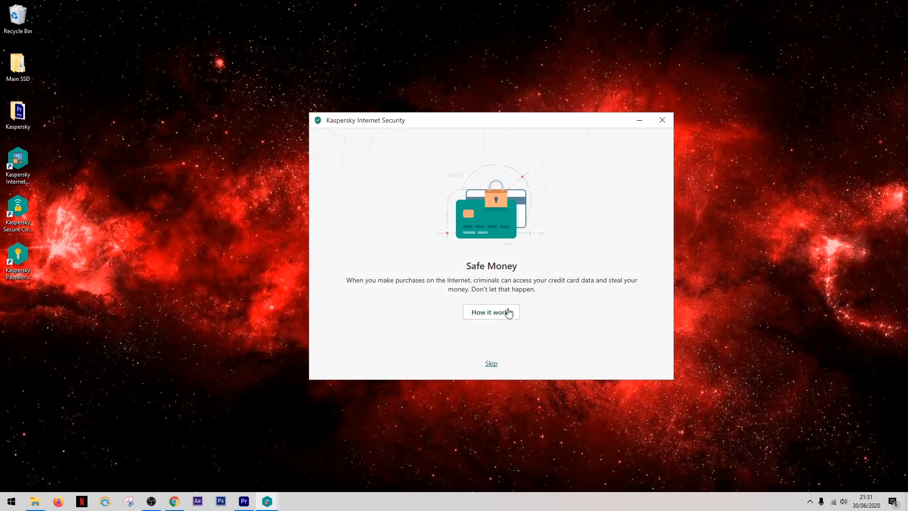
pyautogui.moveTo(503, 318)
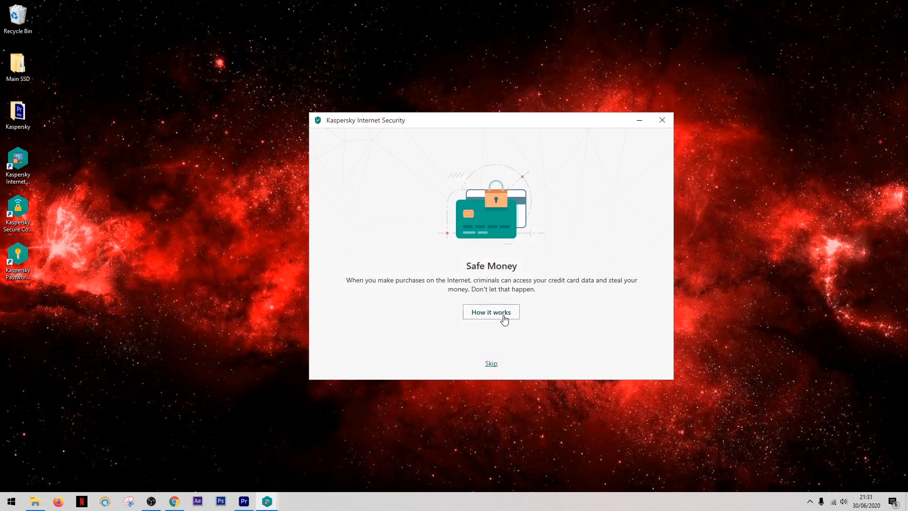
pyautogui.click(491, 312)
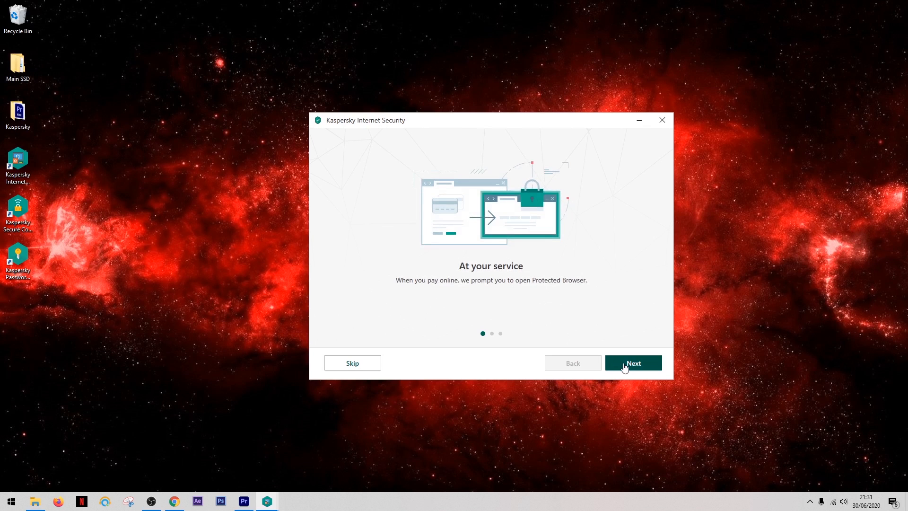
pyautogui.click(633, 363)
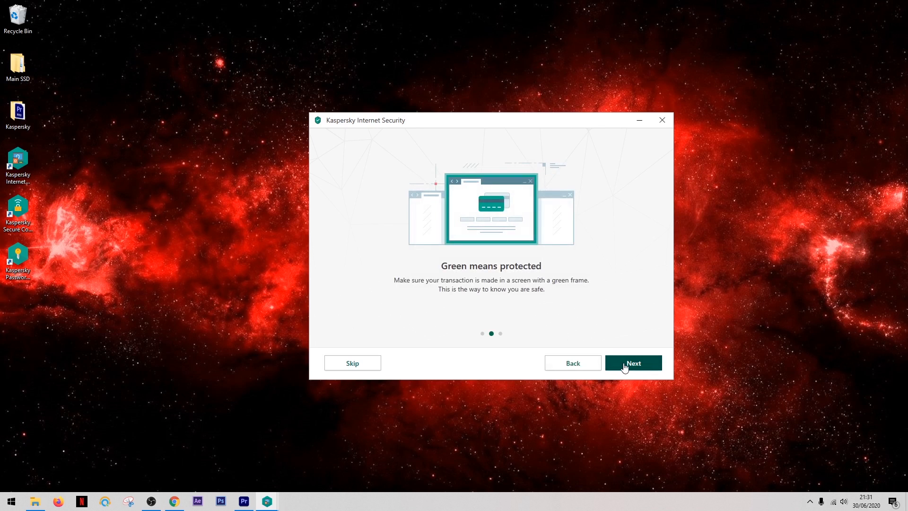
pyautogui.click(633, 363)
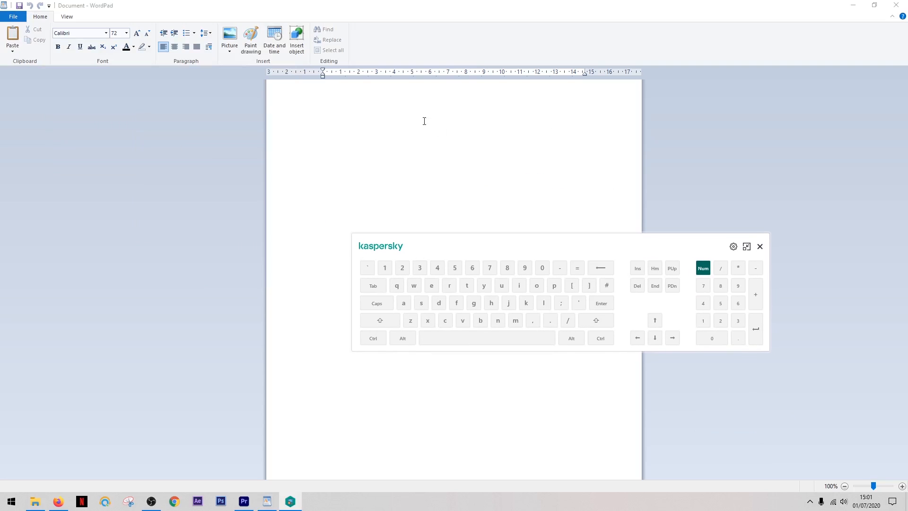
# Finish typing 'i feel safe' in WordPad with the on-screen keyboard and return to Kaspersky.
pyautogui.click(487, 338)
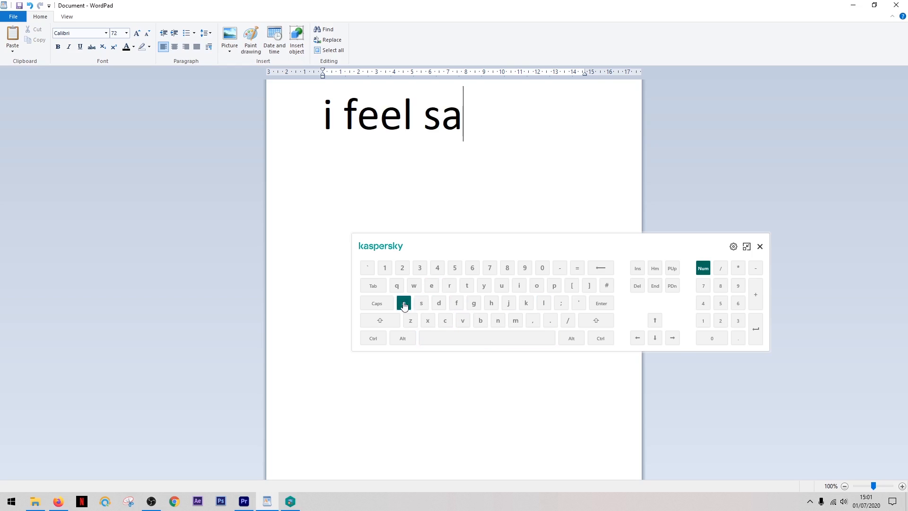
pyautogui.click(431, 285)
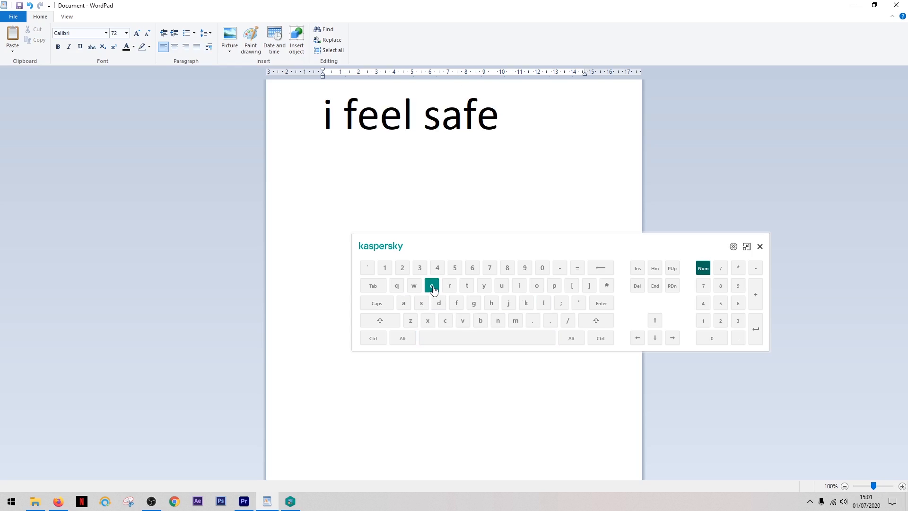
pyautogui.click(495, 114)
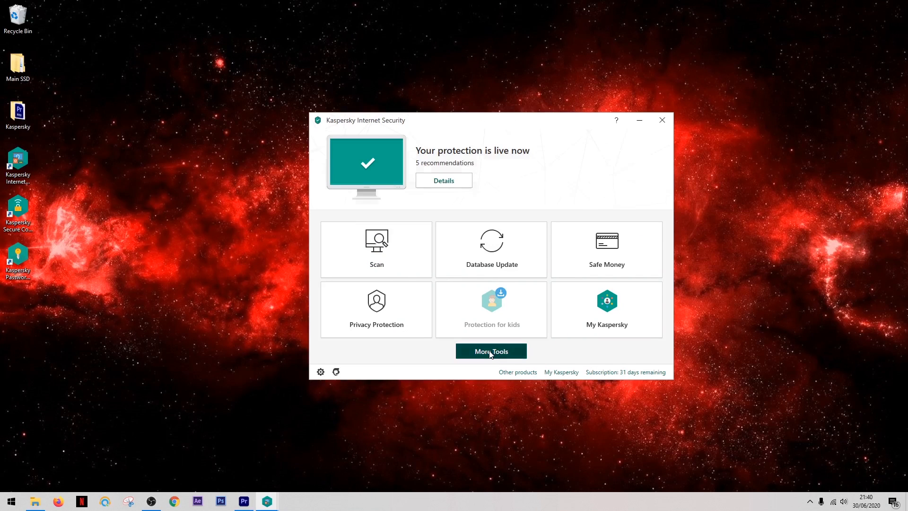
# Launch the Kaspersky Secure Connection VPN app from More Tools > My Network.
pyautogui.click(491, 351)
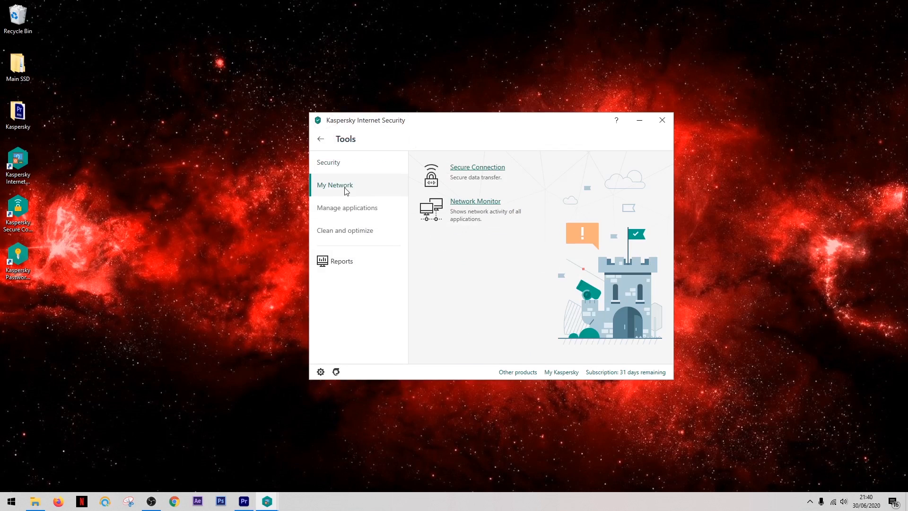
pyautogui.click(476, 166)
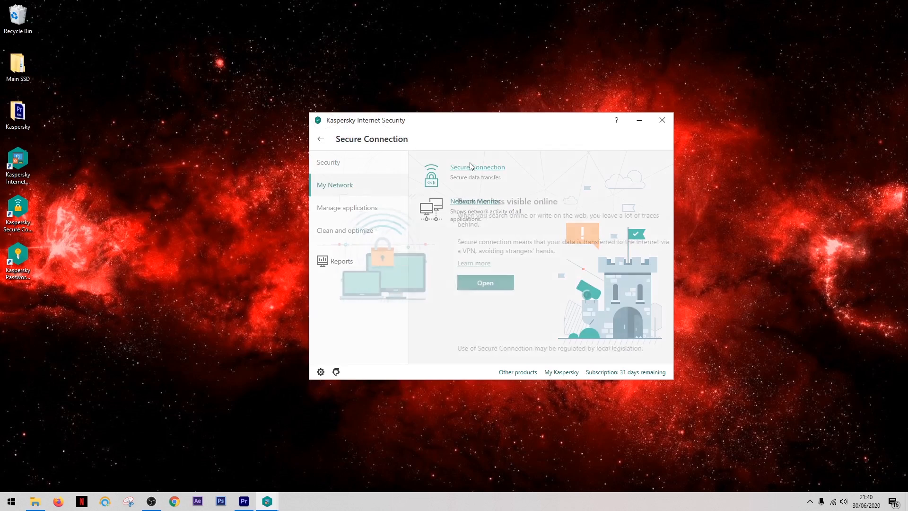
pyautogui.click(484, 283)
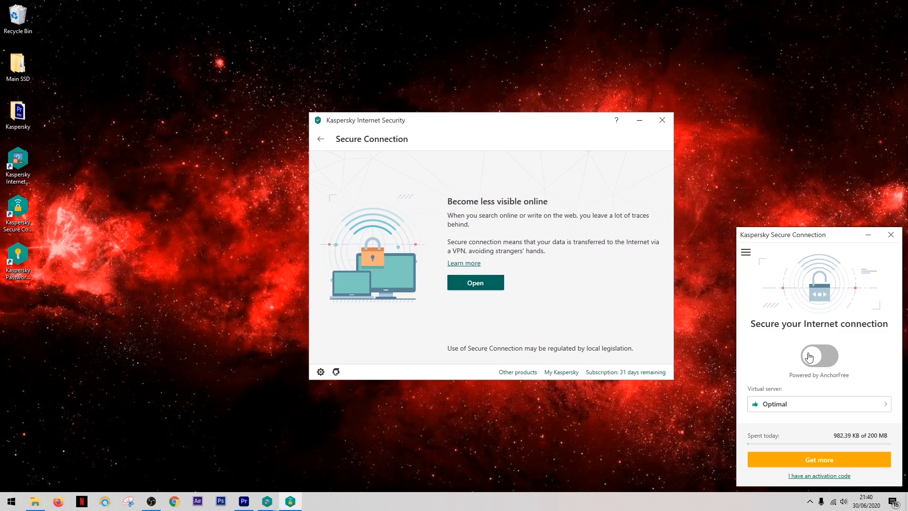
# Switch the VPN on (secured via France) and browse the virtual server locations list.
pyautogui.click(819, 356)
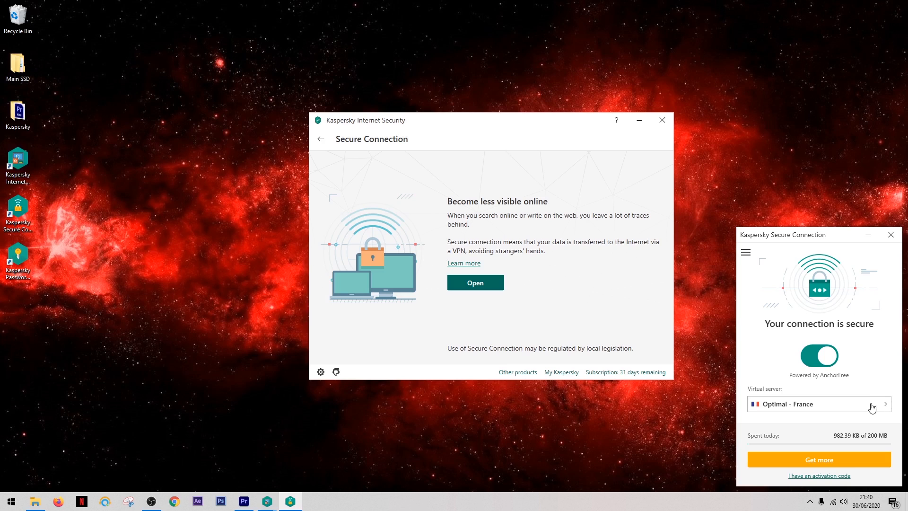
pyautogui.click(818, 404)
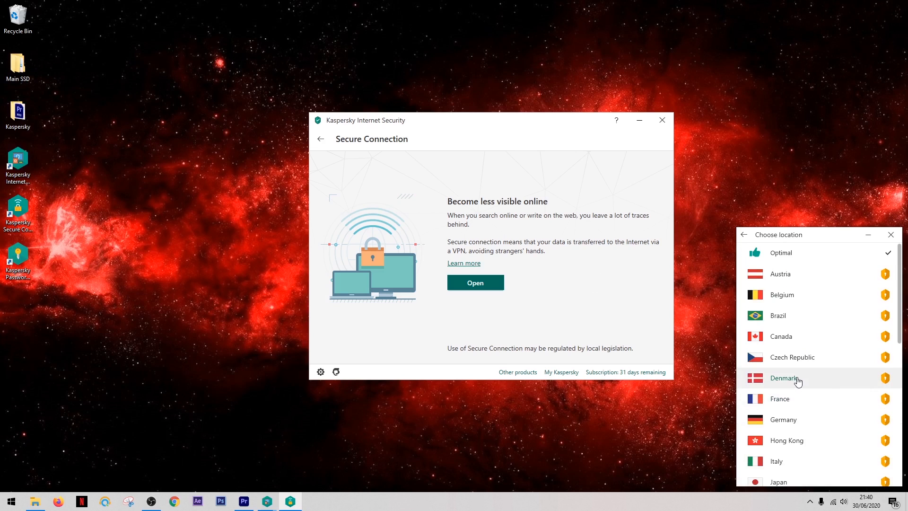
pyautogui.scroll(-3)
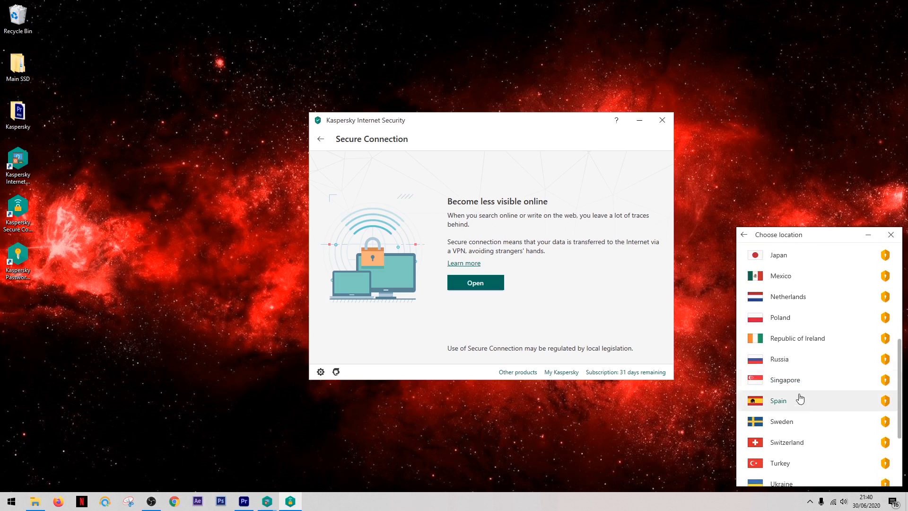
pyautogui.click(779, 400)
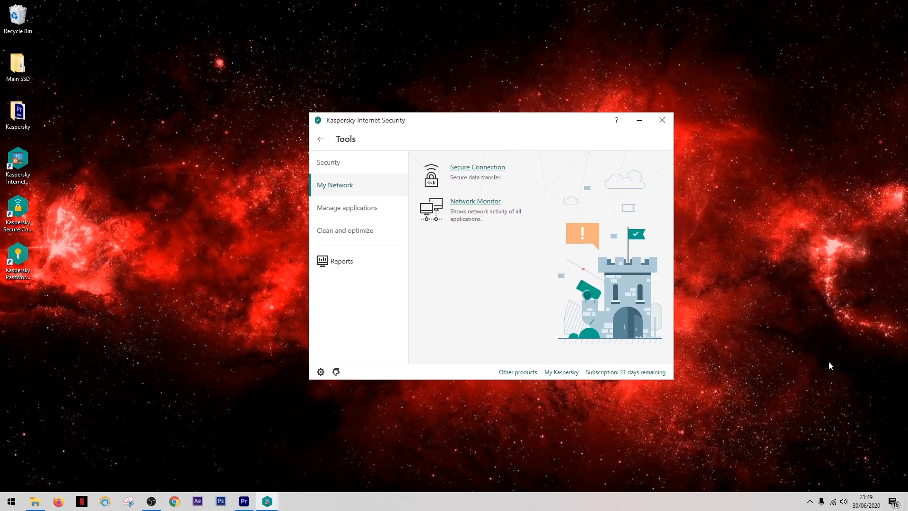
# Run Privacy Cleaner from Clean and optimize and review the found activity-trace cleanup actions.
pyautogui.click(344, 230)
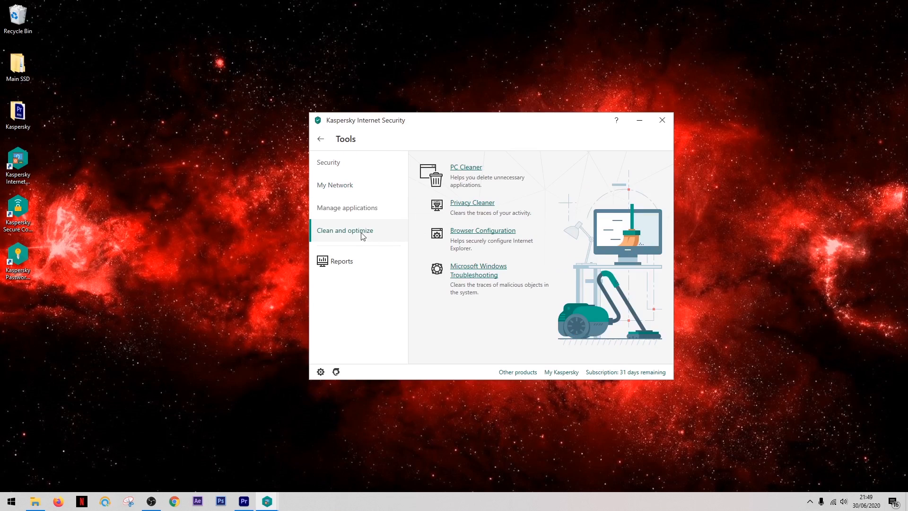
pyautogui.moveTo(462, 221)
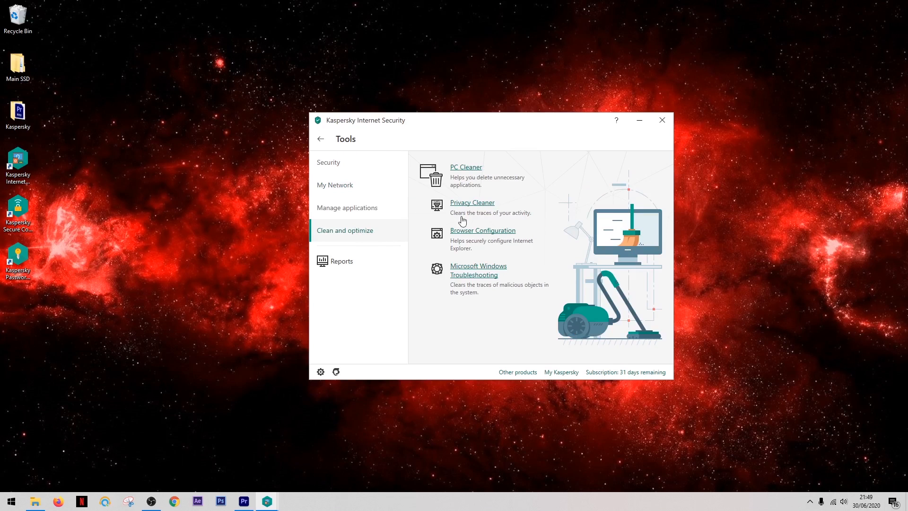
pyautogui.click(472, 203)
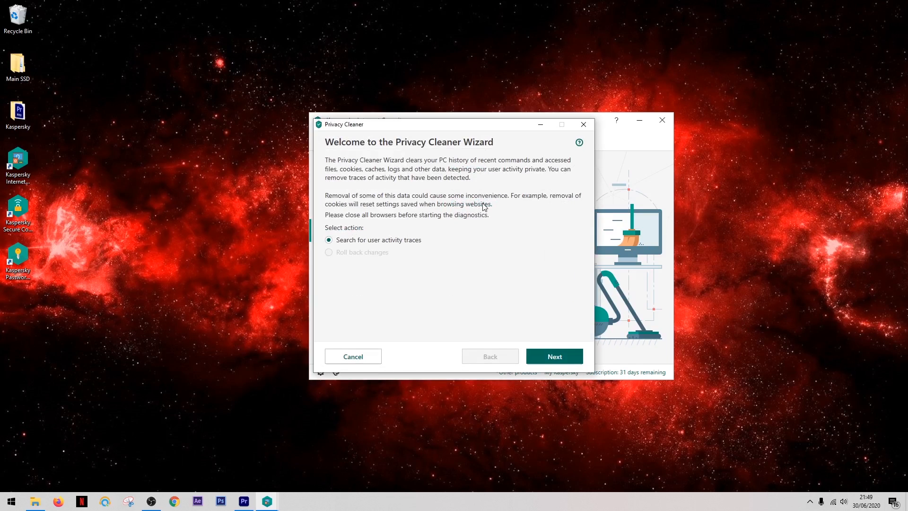
pyautogui.moveTo(455, 213)
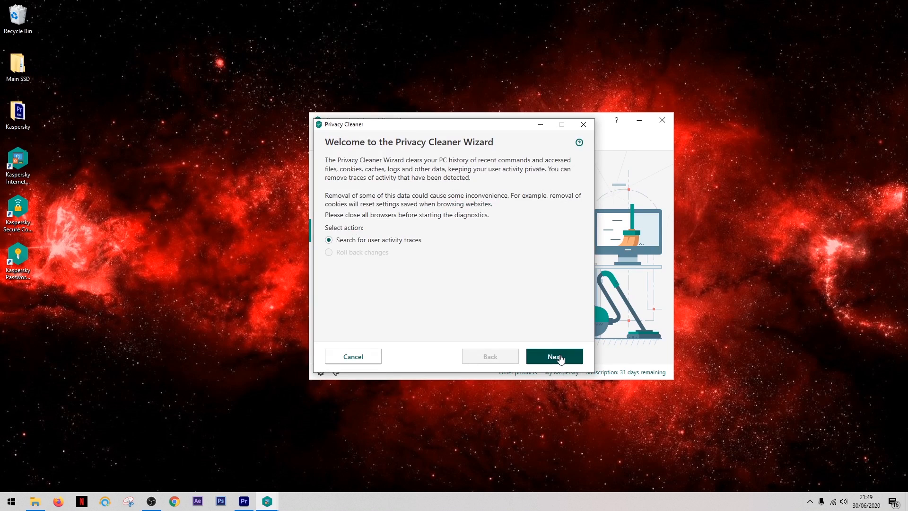
pyautogui.click(554, 357)
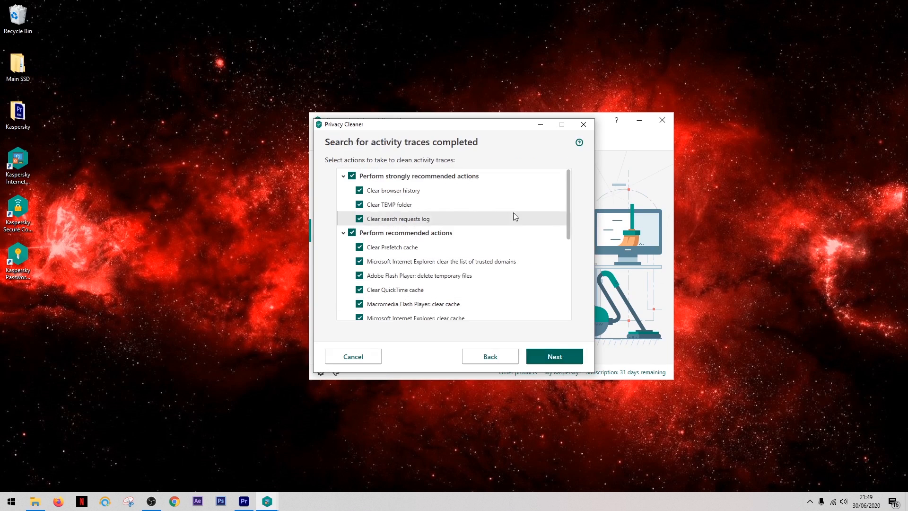
pyautogui.moveTo(514, 229)
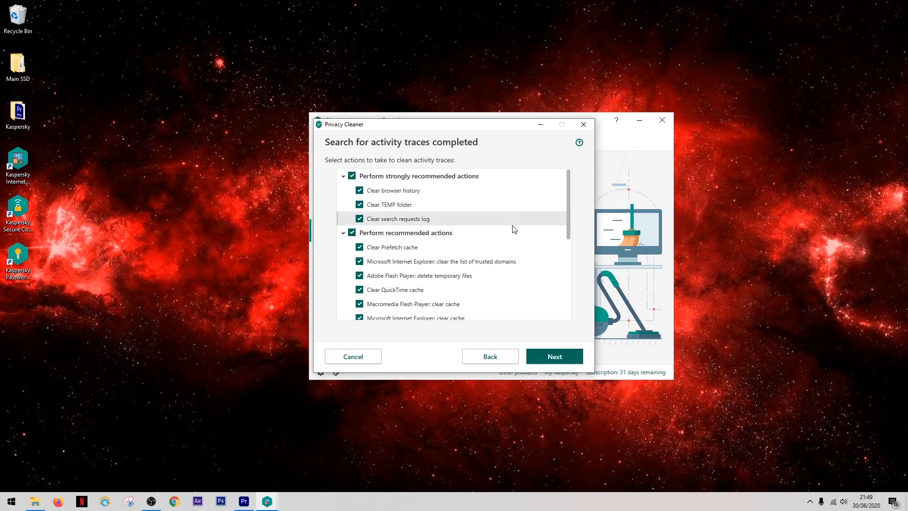
pyautogui.scroll(-3)
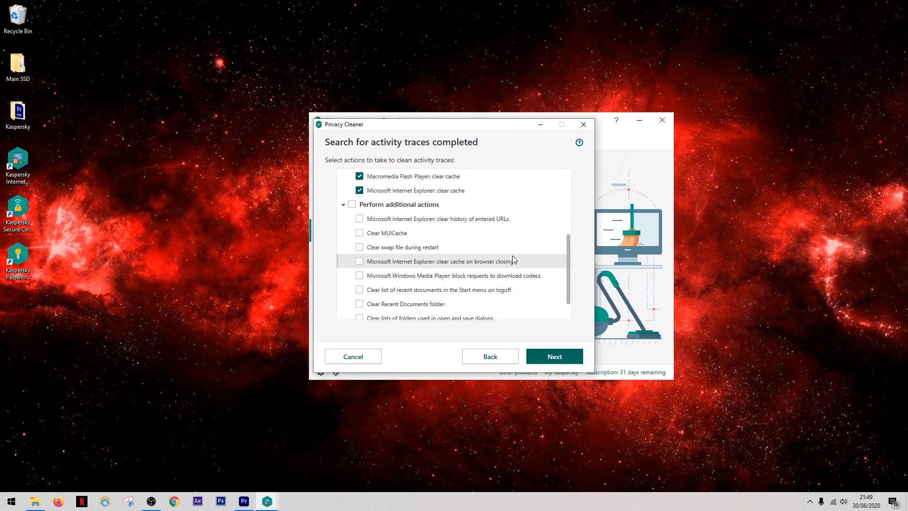
pyautogui.scroll(-3)
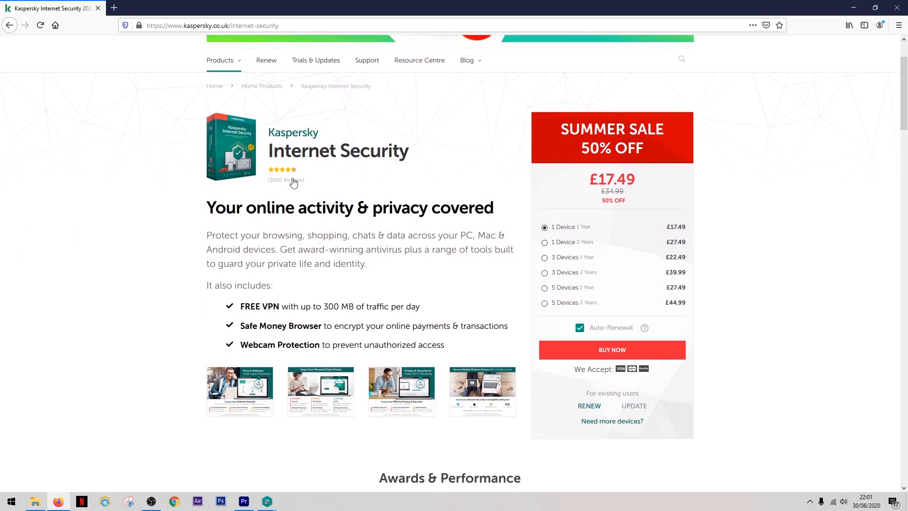
# Scroll the Internet Security product page through features and reviews to System Requirements, heading to Support.
pyautogui.scroll(-3)
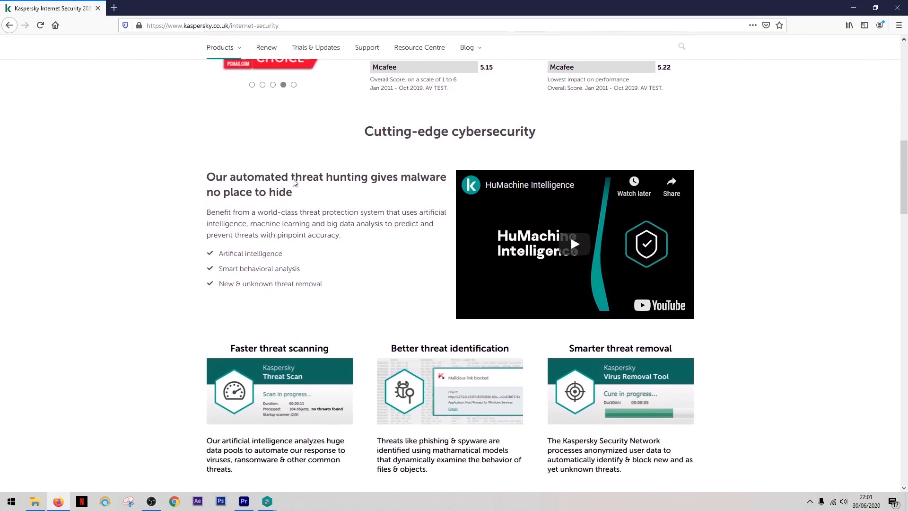
pyautogui.scroll(-3)
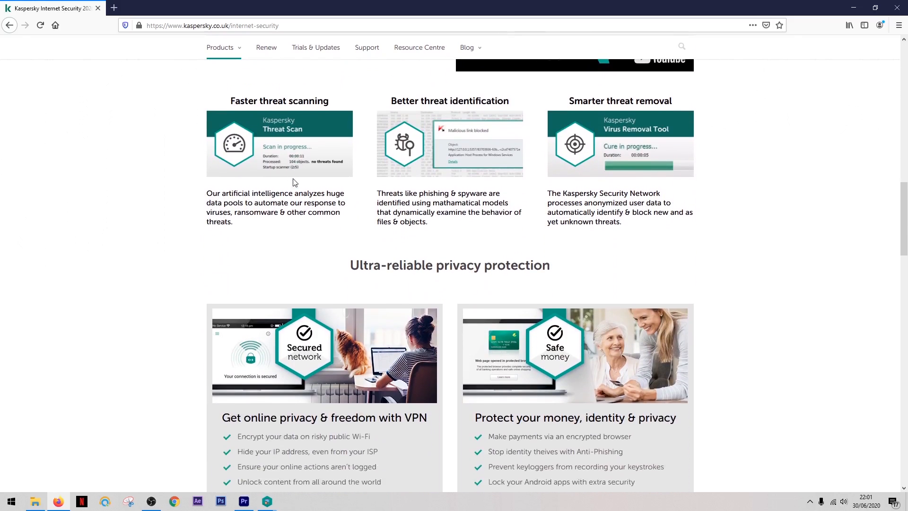
pyautogui.scroll(-3)
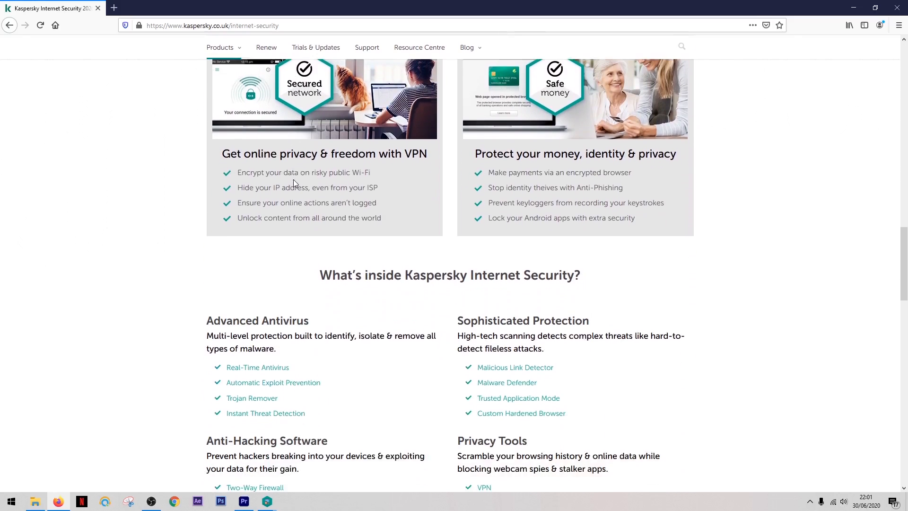
pyautogui.scroll(-3)
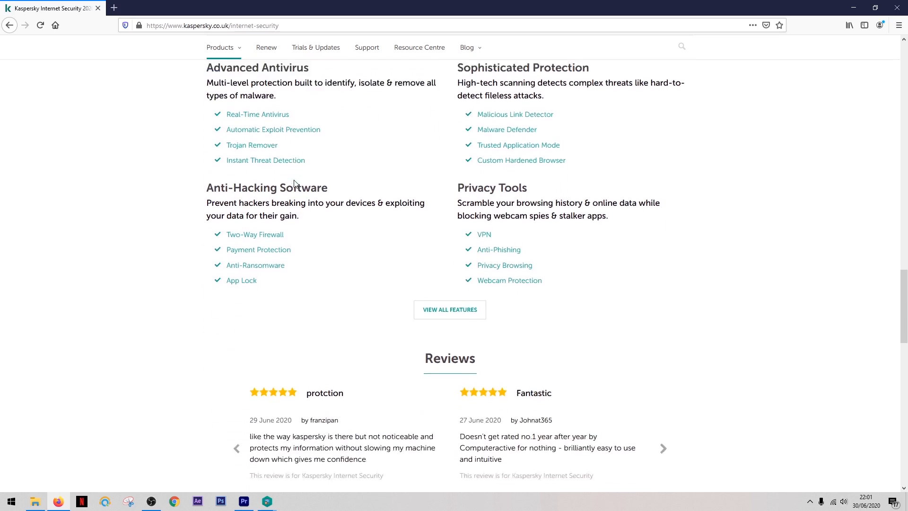
pyautogui.scroll(-3)
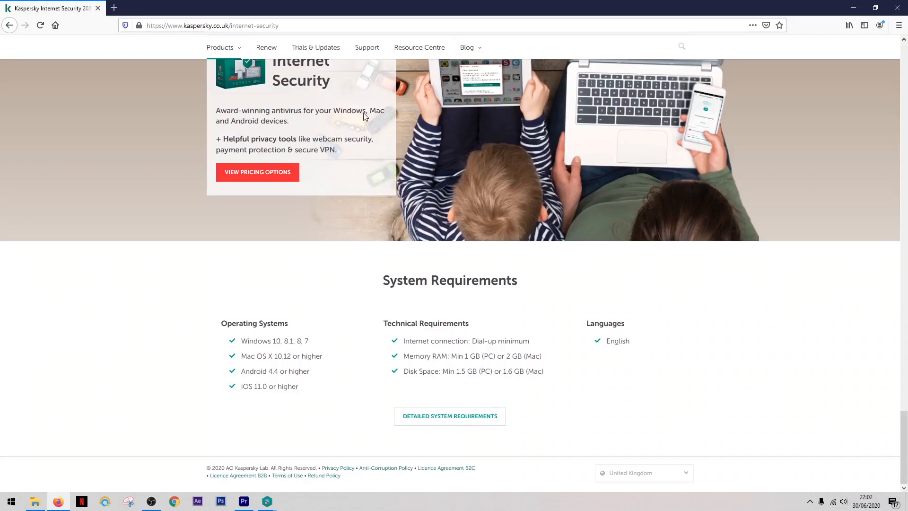
pyautogui.click(367, 47)
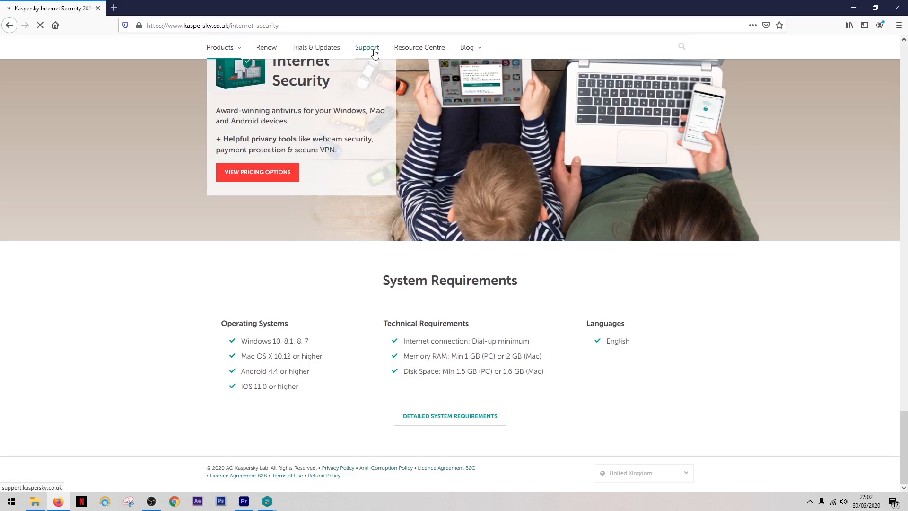
# Browse the Kaspersky Support knowledge base, then bring up Internet Security's Technical Support window.
pyautogui.click(367, 47)
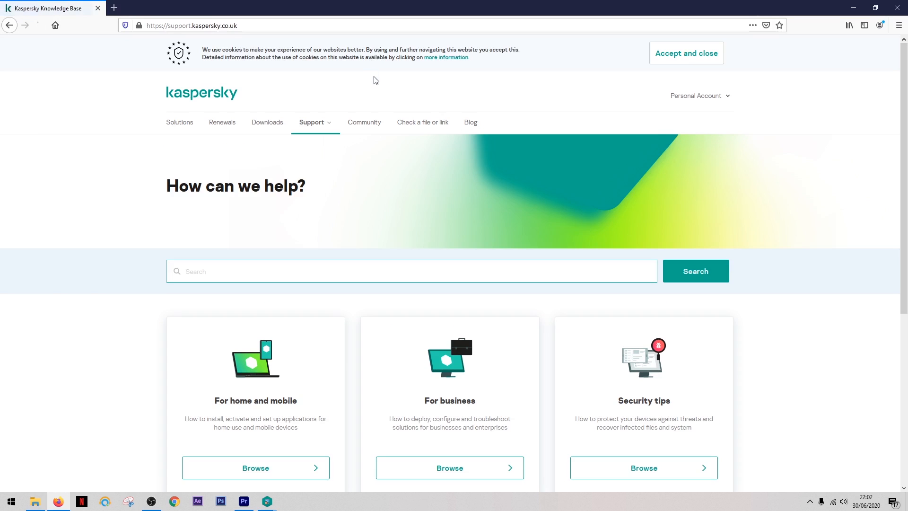
pyautogui.scroll(-3)
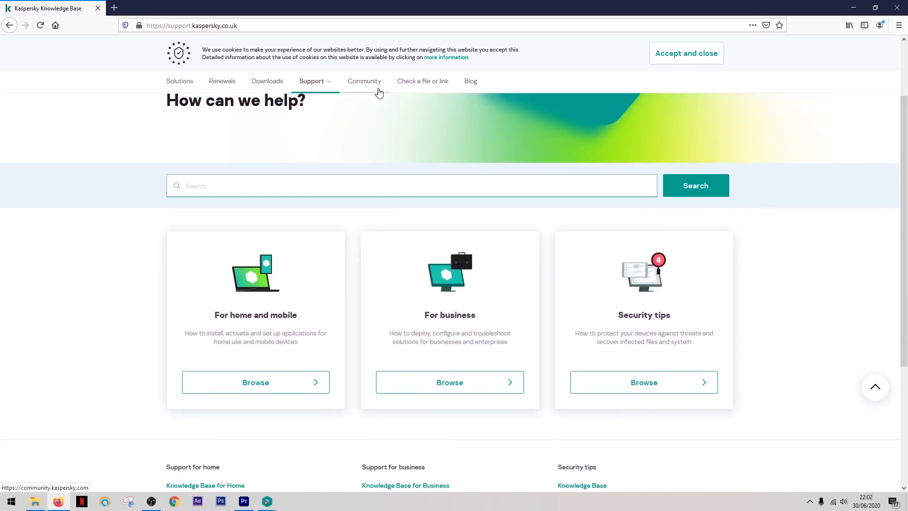
pyautogui.scroll(-3)
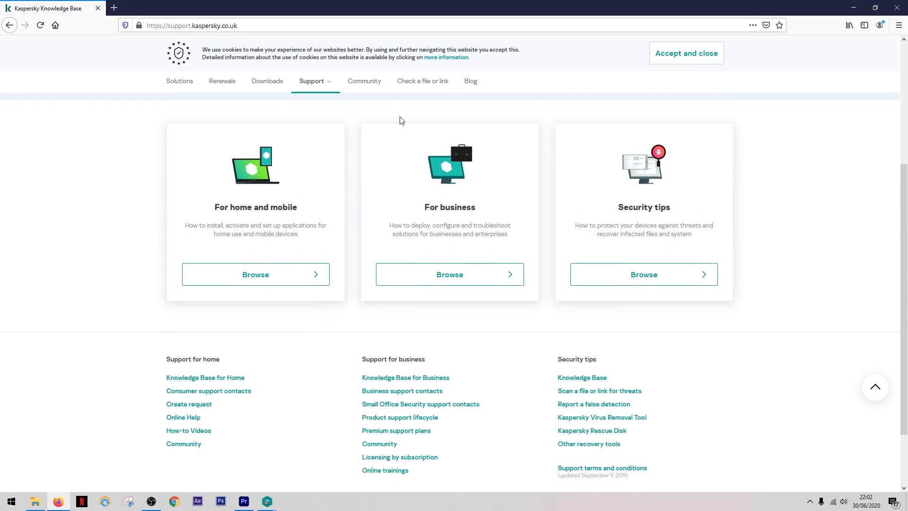
pyautogui.scroll(-3)
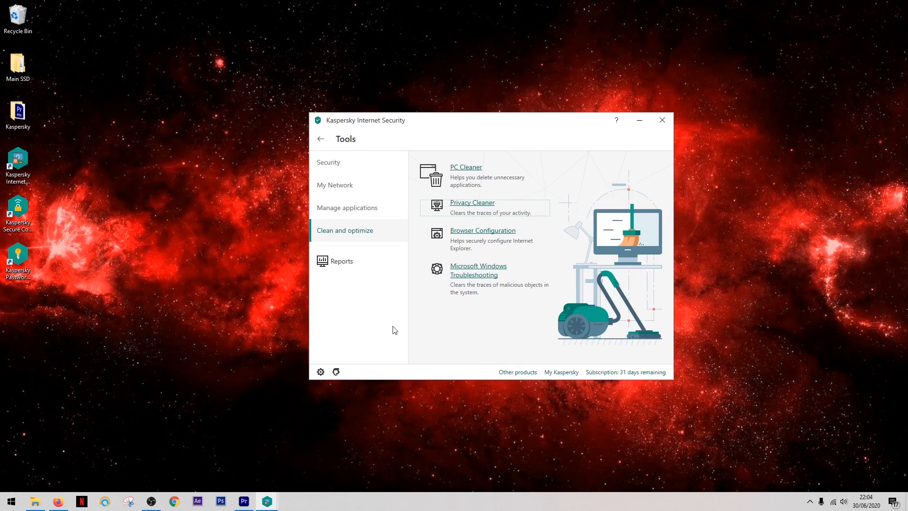
pyautogui.click(616, 120)
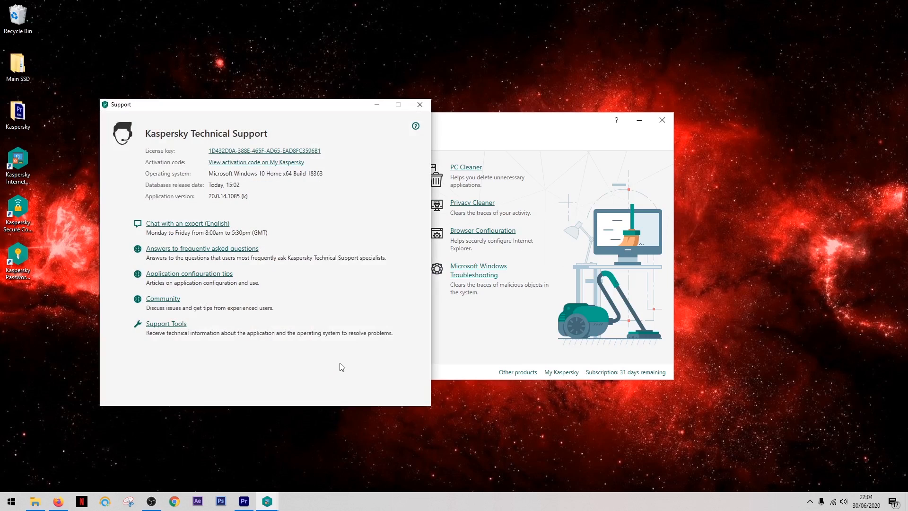